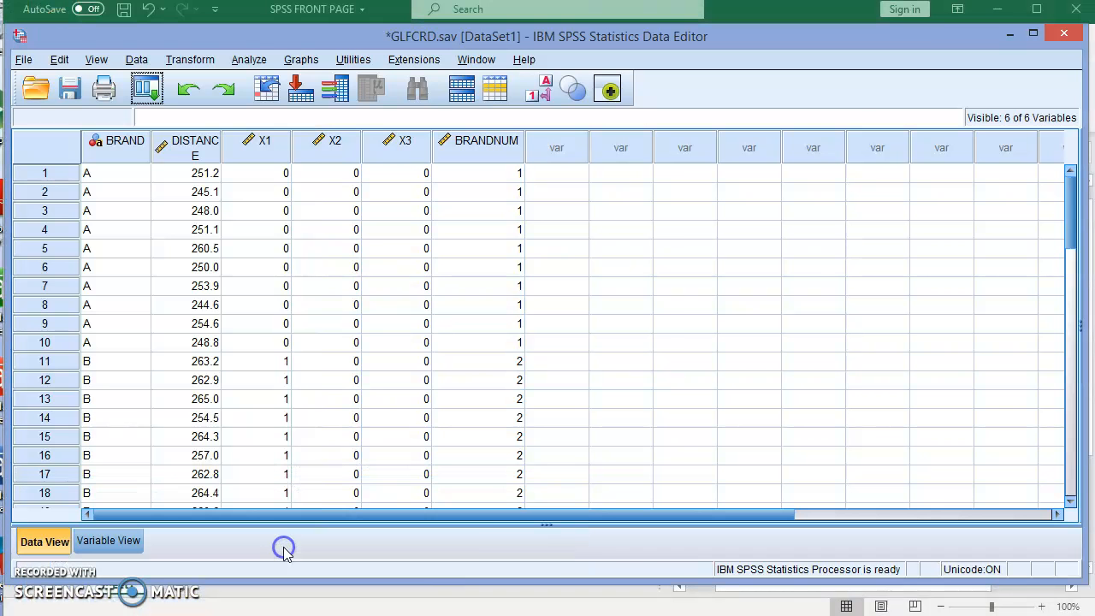
mouse_move(284, 551)
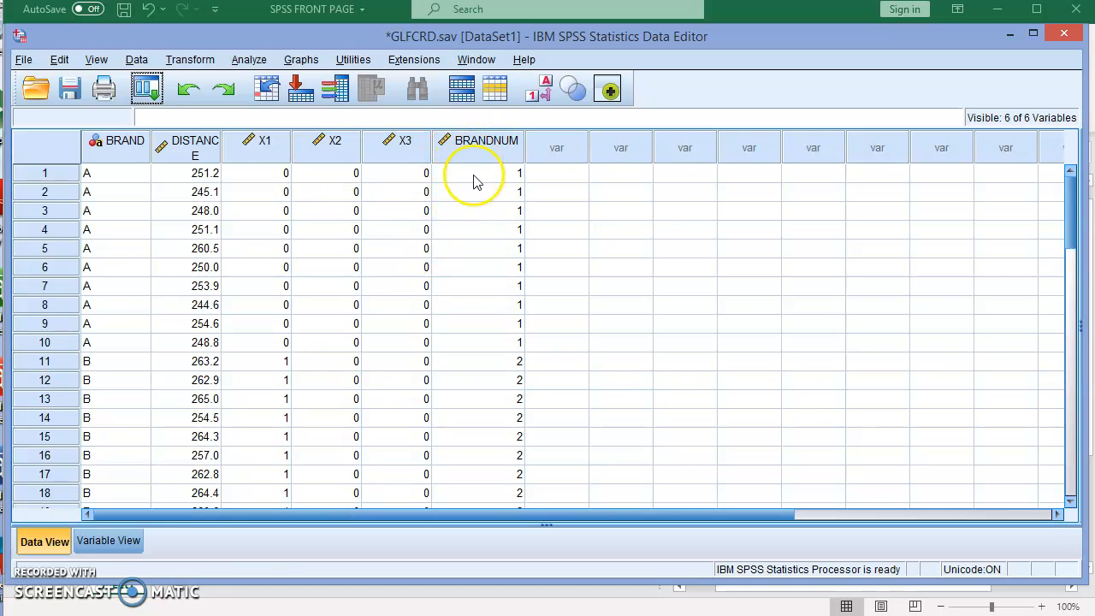
Reveal the Compare Means analyses under the Analyze menu.
scroll(down, 3)
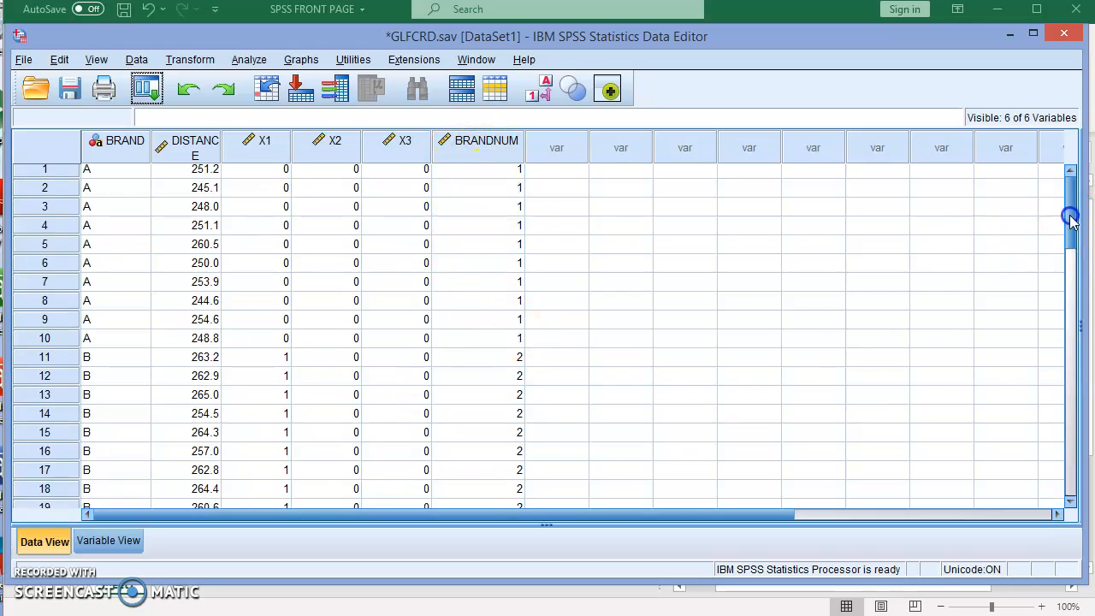
drag(1071, 219, 1061, 333)
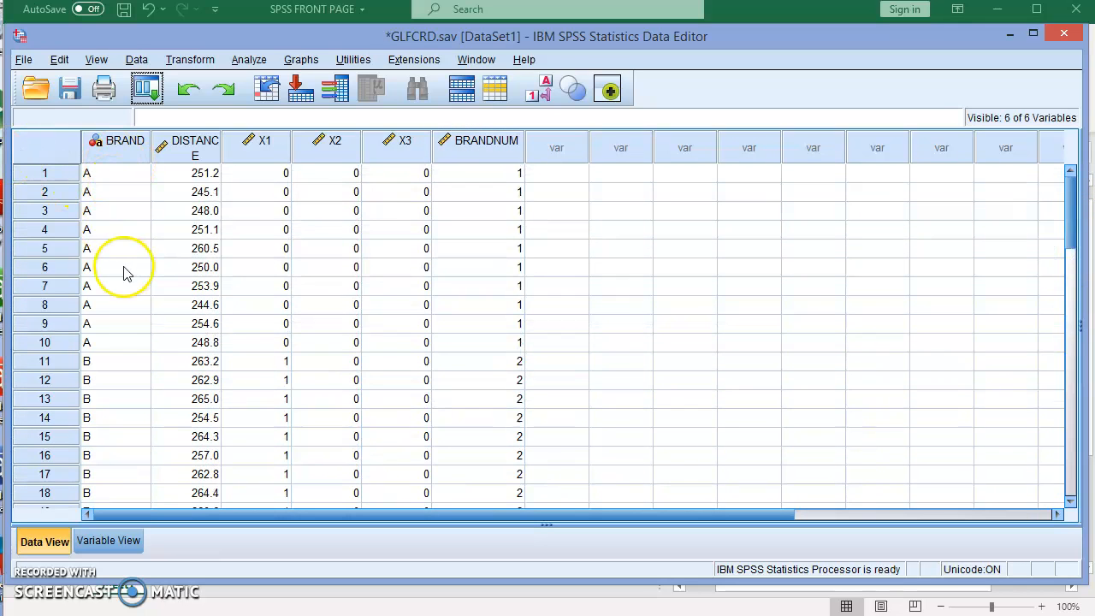
mouse_move(126, 246)
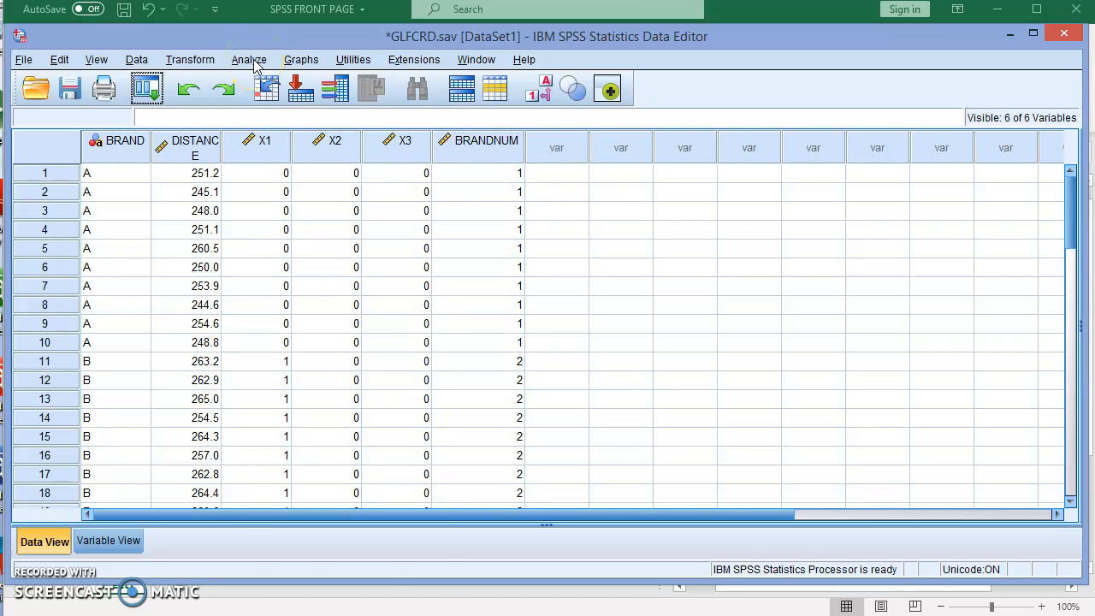
click(250, 58)
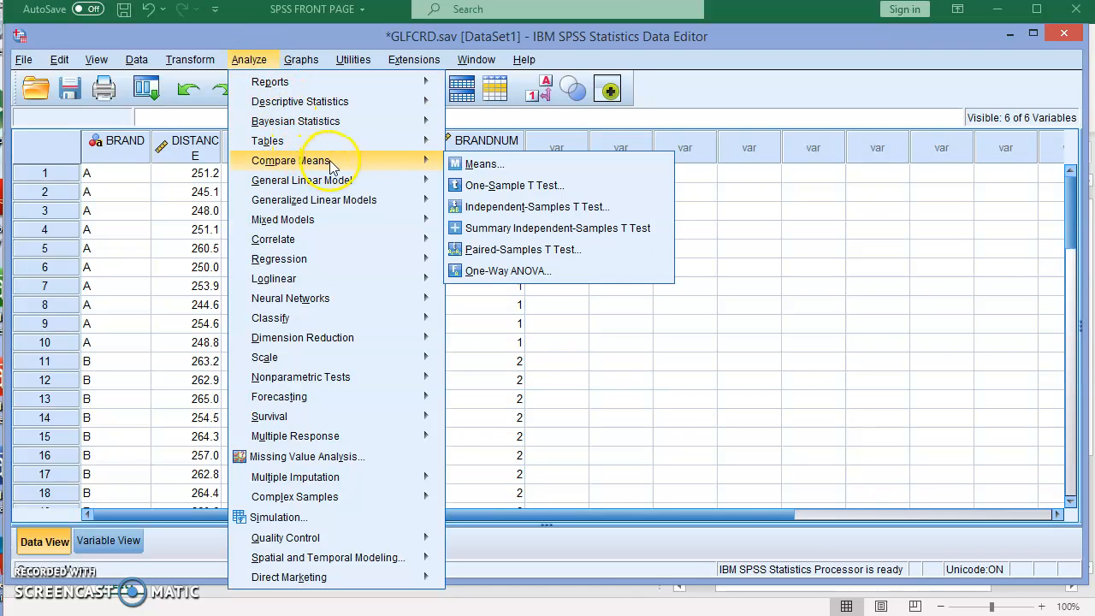
mouse_move(483, 164)
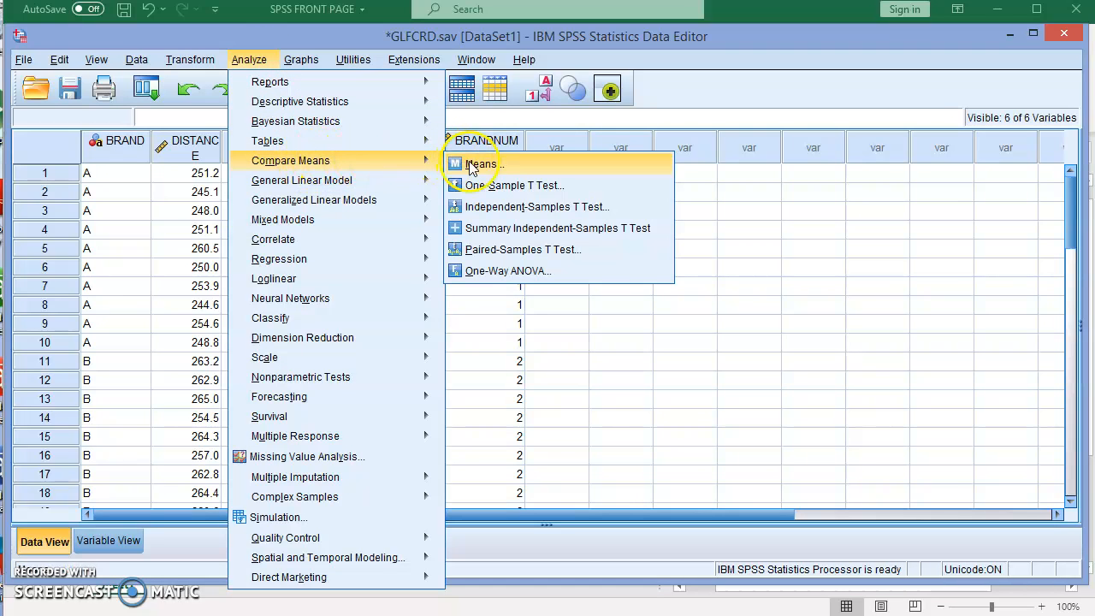
mouse_move(506, 270)
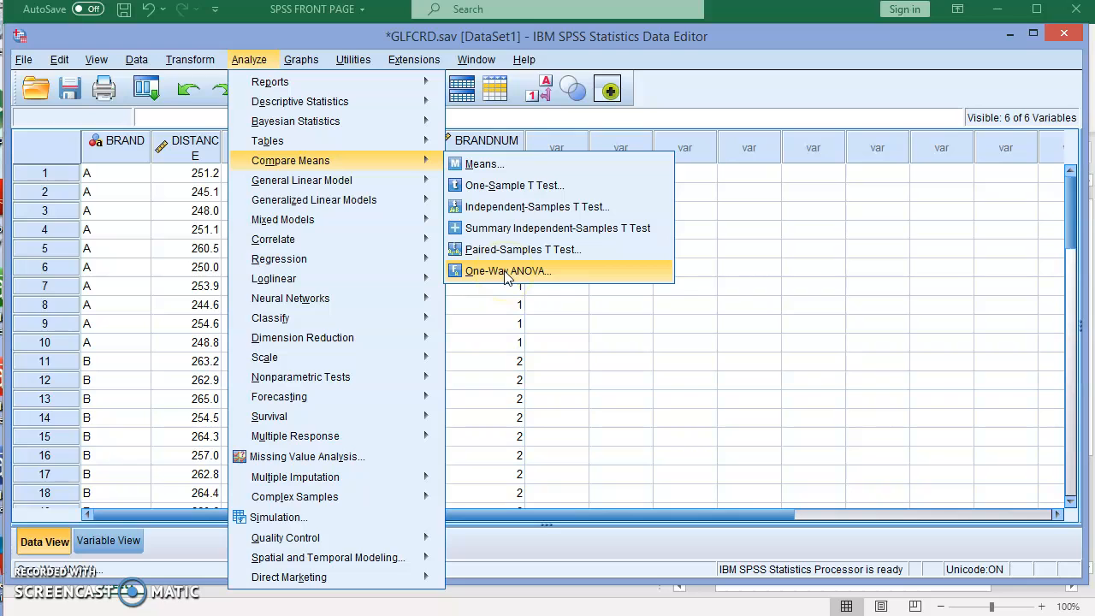
Assign DISTANCE to the Dependent List and BRANDNUM as the Factor in One-Way ANOVA.
click(506, 270)
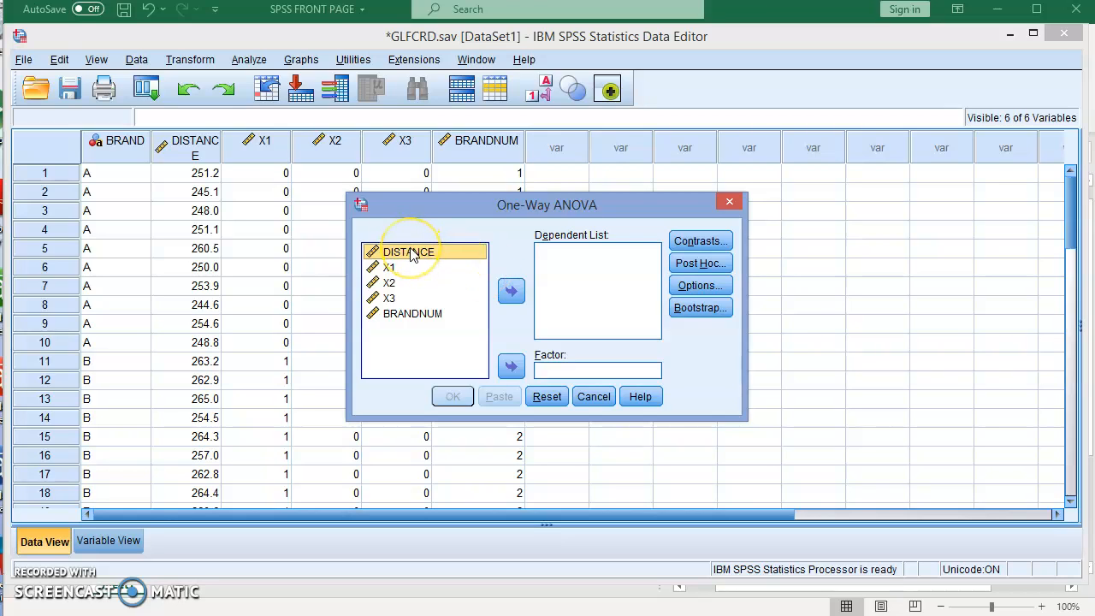
mouse_move(510, 291)
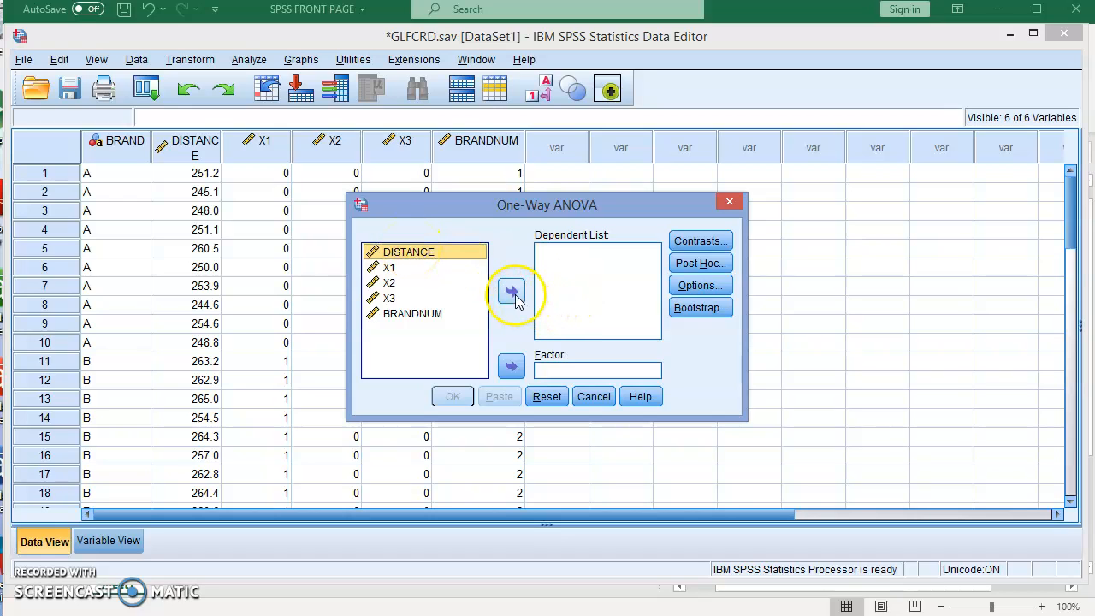
click(509, 291)
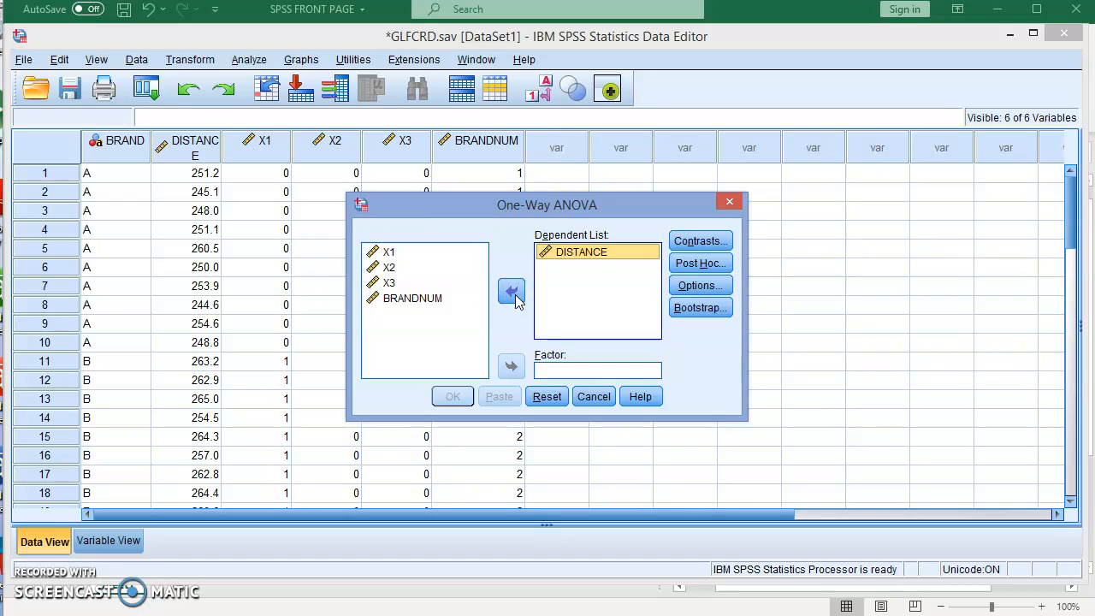
click(414, 298)
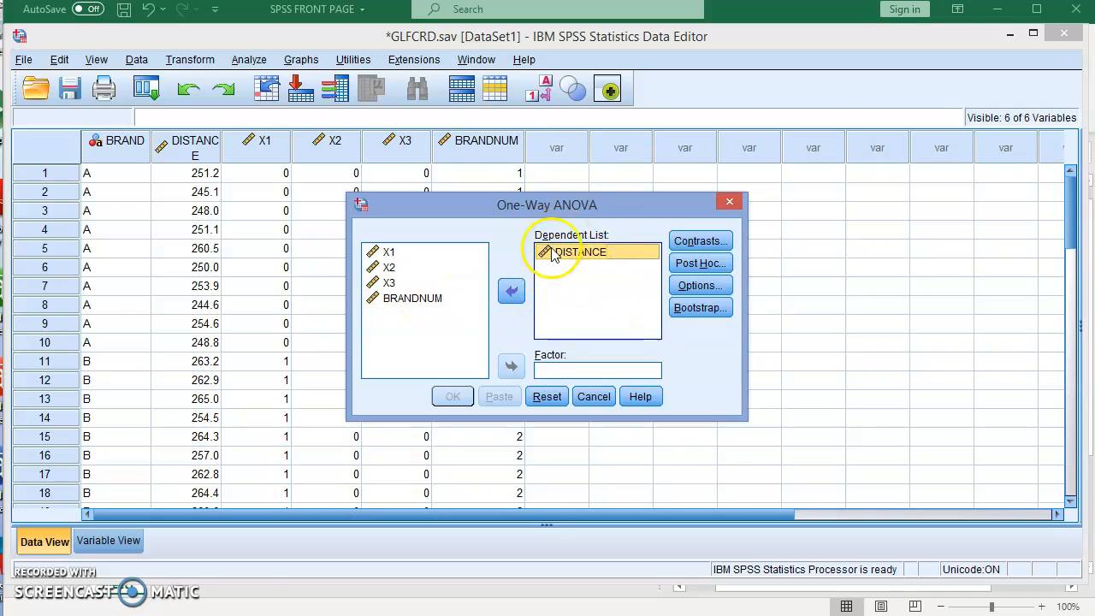
click(414, 298)
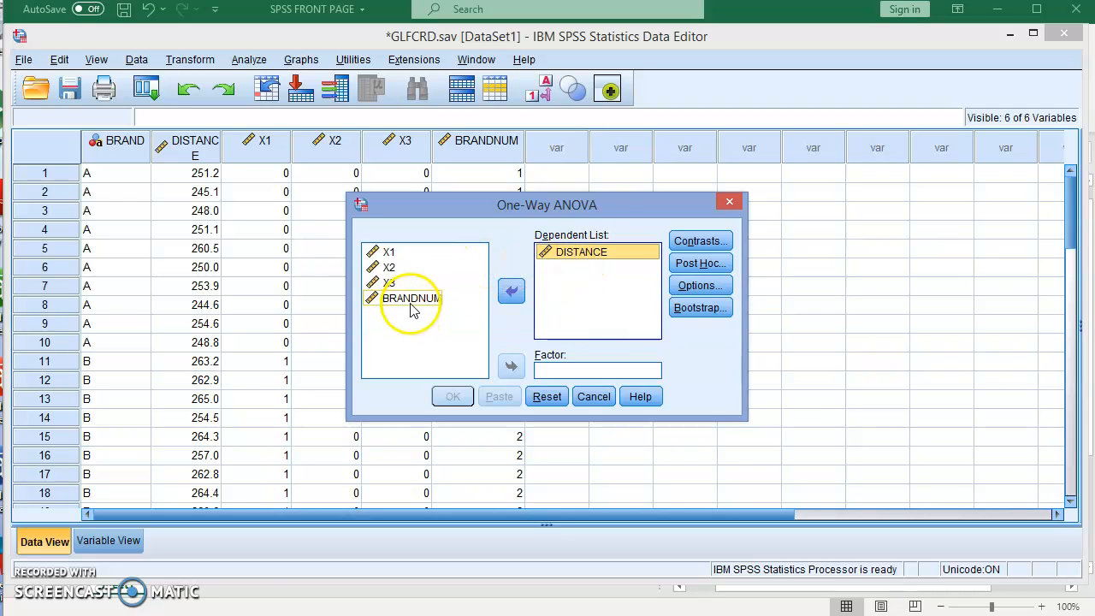
click(413, 298)
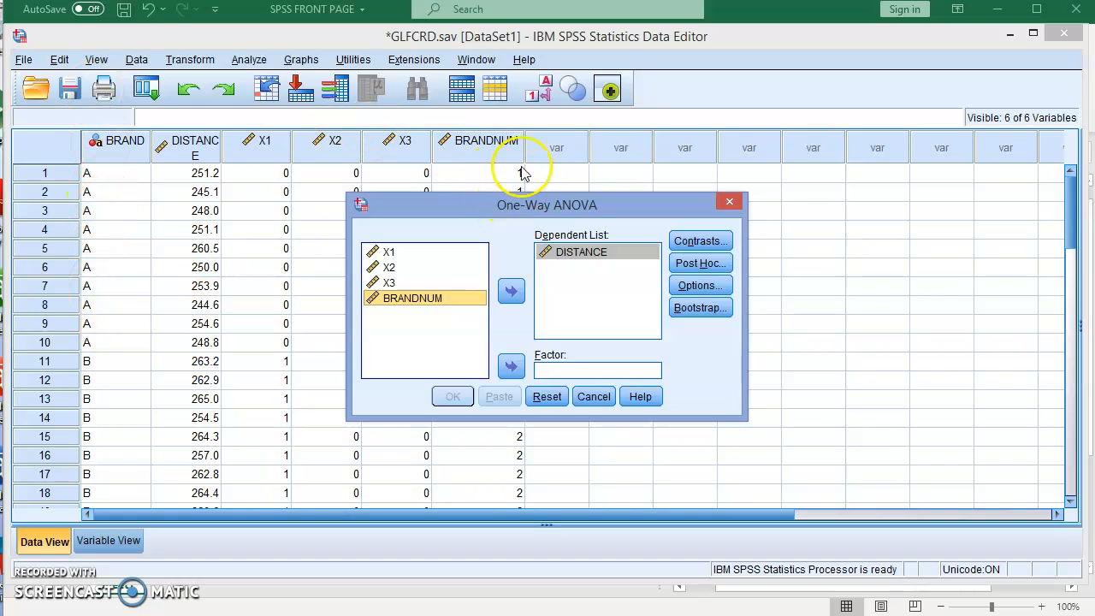
mouse_move(522, 162)
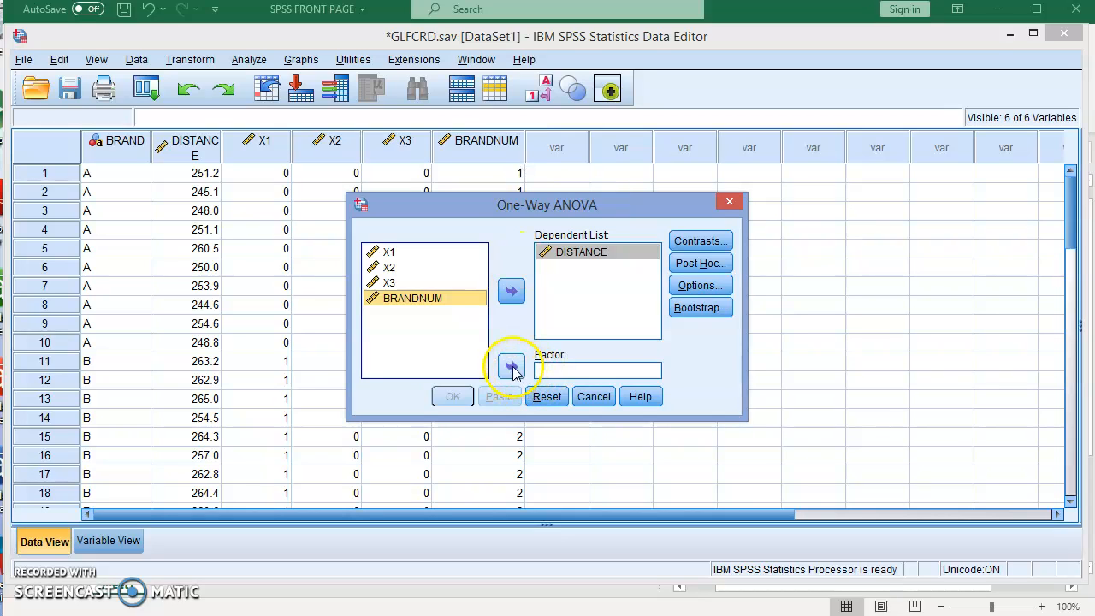
click(510, 366)
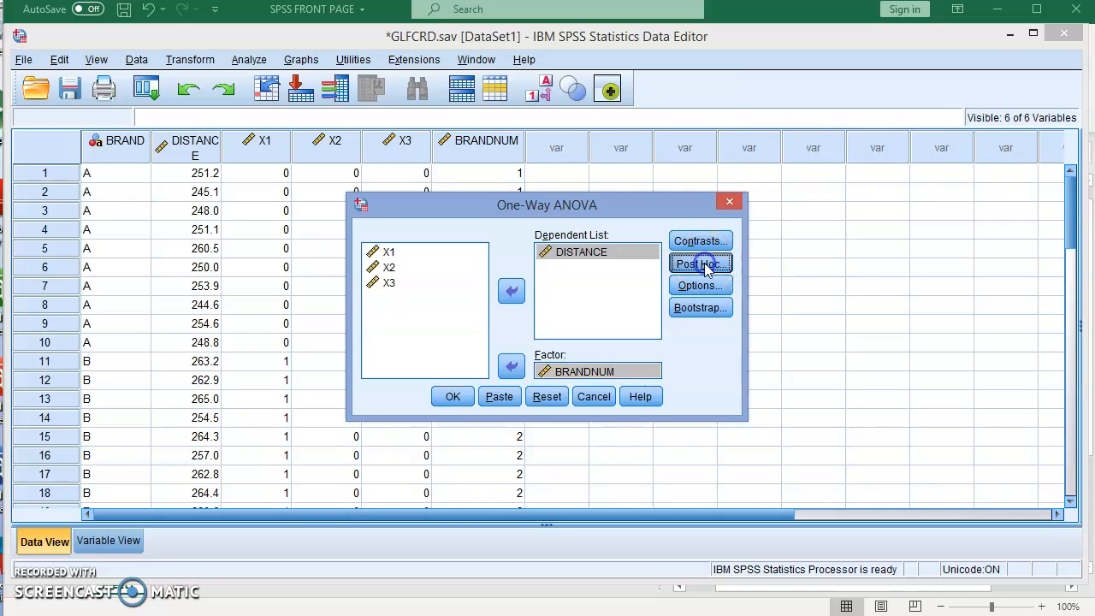
click(698, 263)
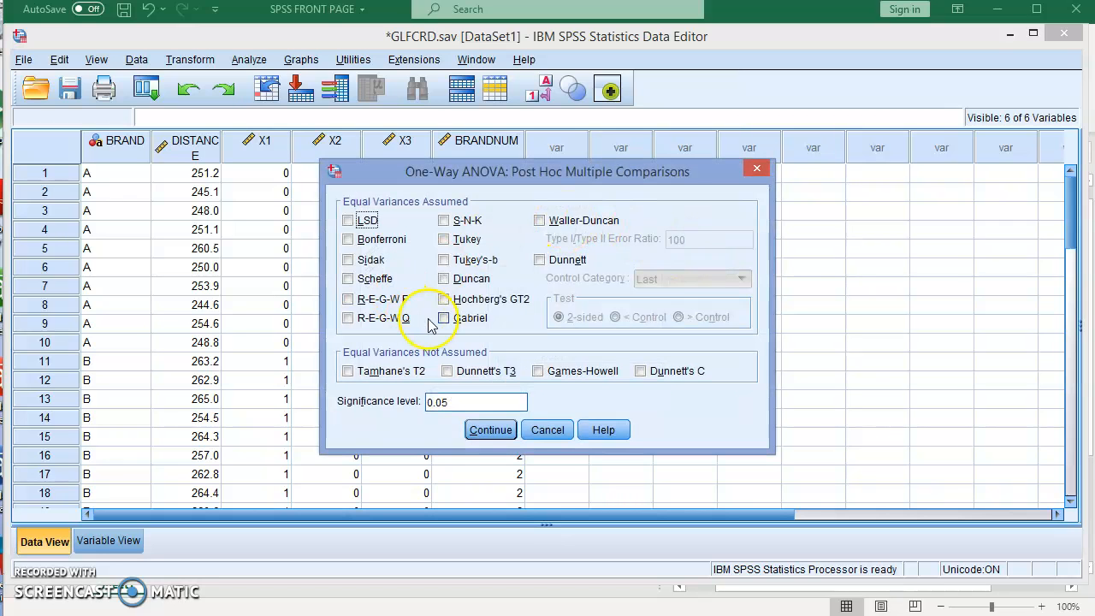
mouse_move(427, 291)
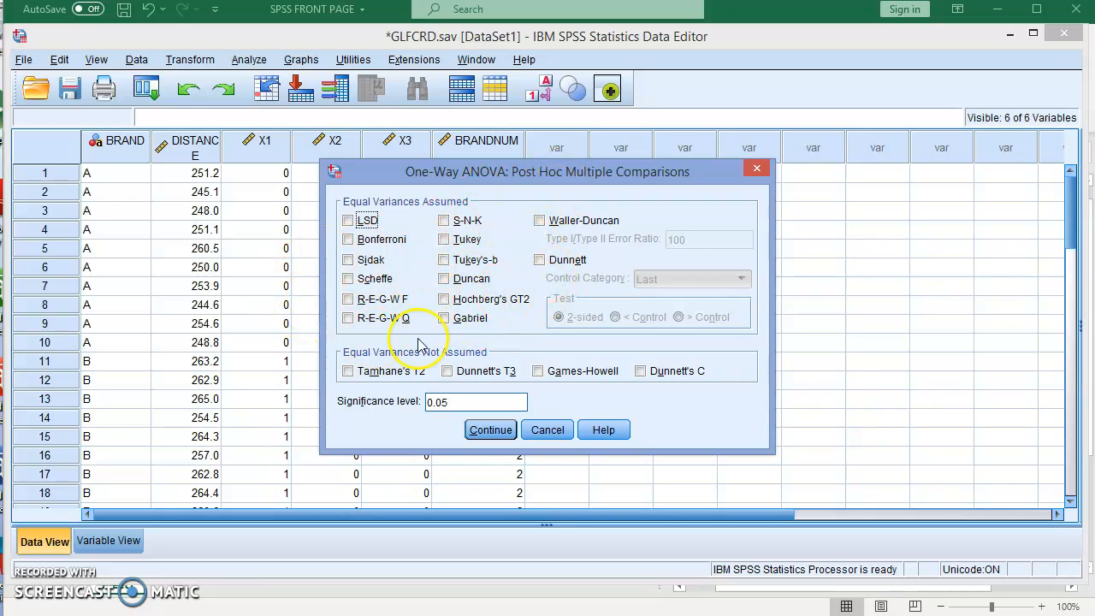
mouse_move(513, 288)
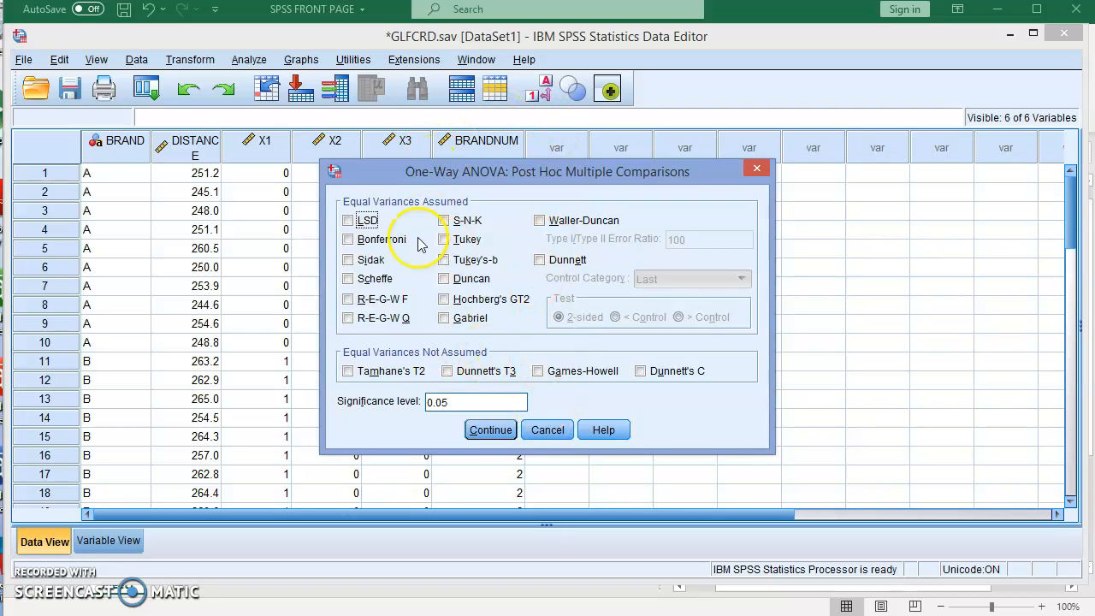
mouse_move(410, 248)
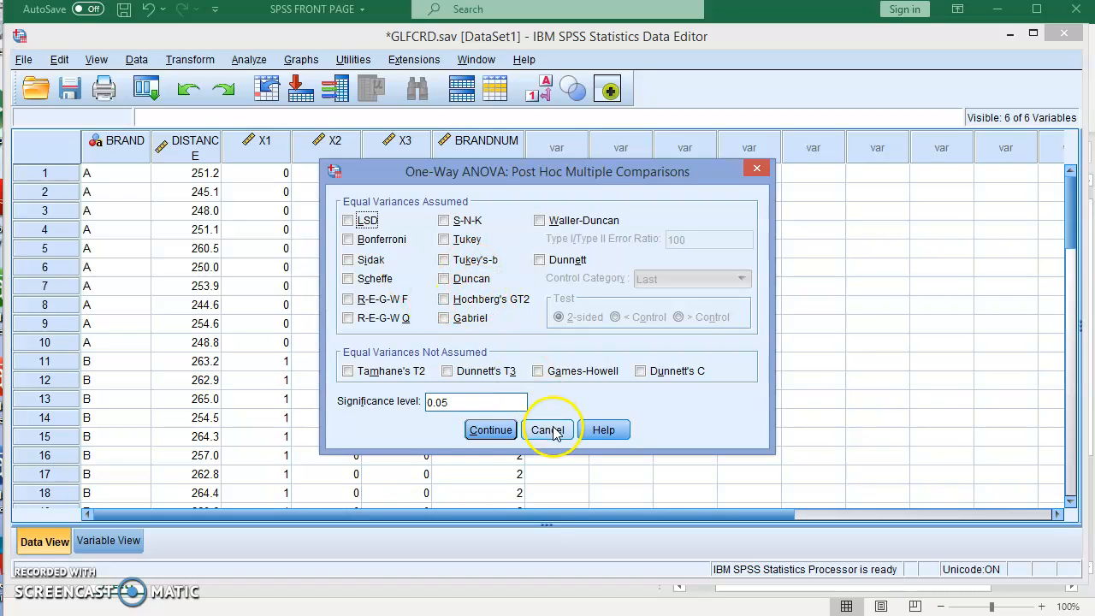
click(547, 429)
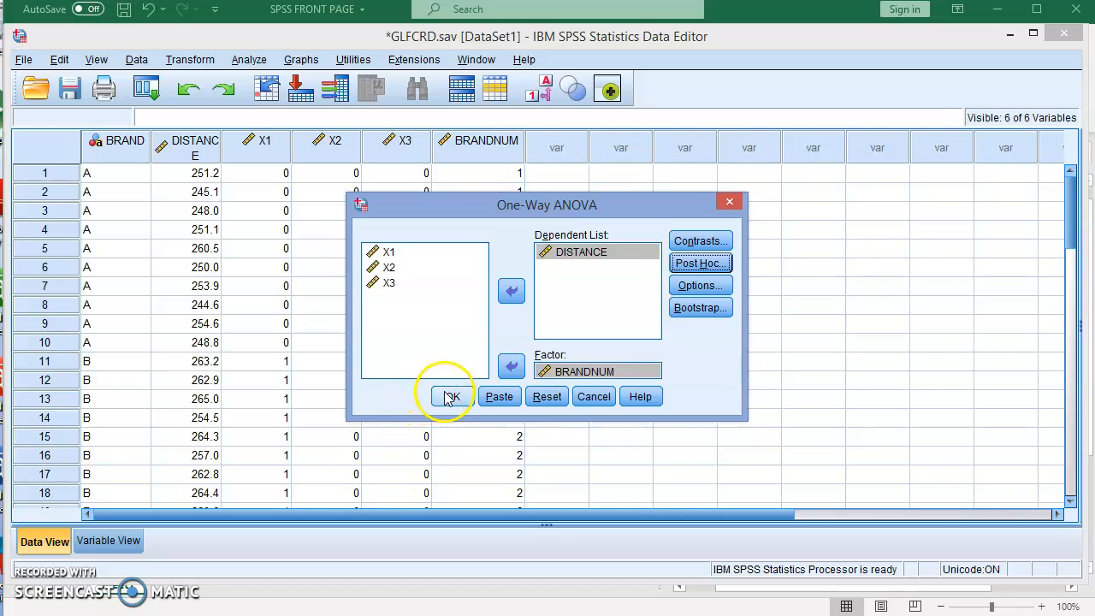
Run the one-way ANOVA (F = 43.989, p = .000), inspect the ANOVA table, and return to GLFCRD.sav.
click(449, 396)
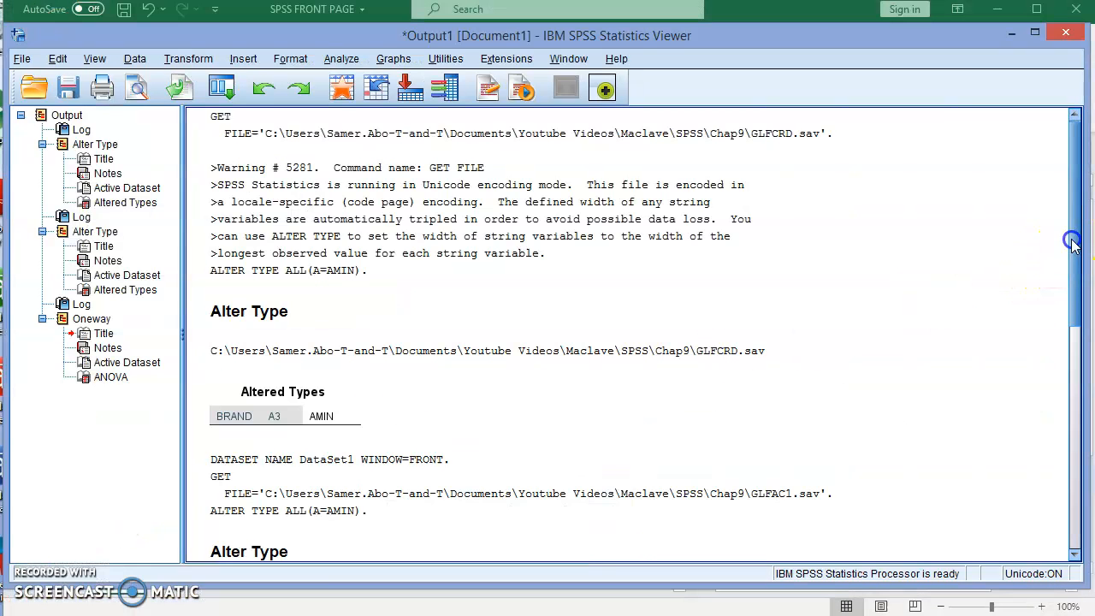
scroll(down, 3)
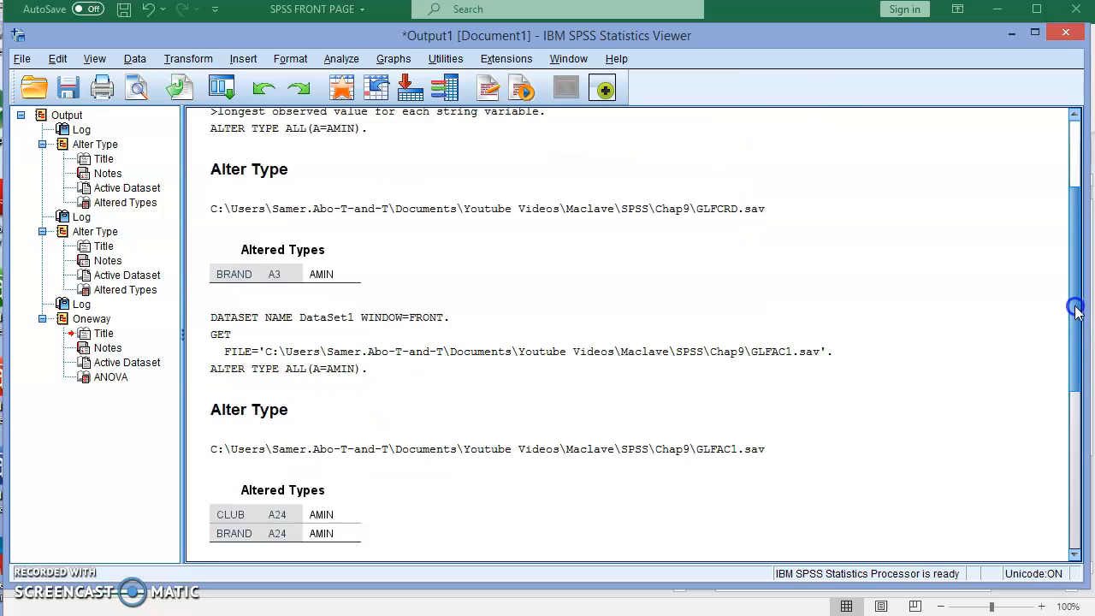
scroll(down, 3)
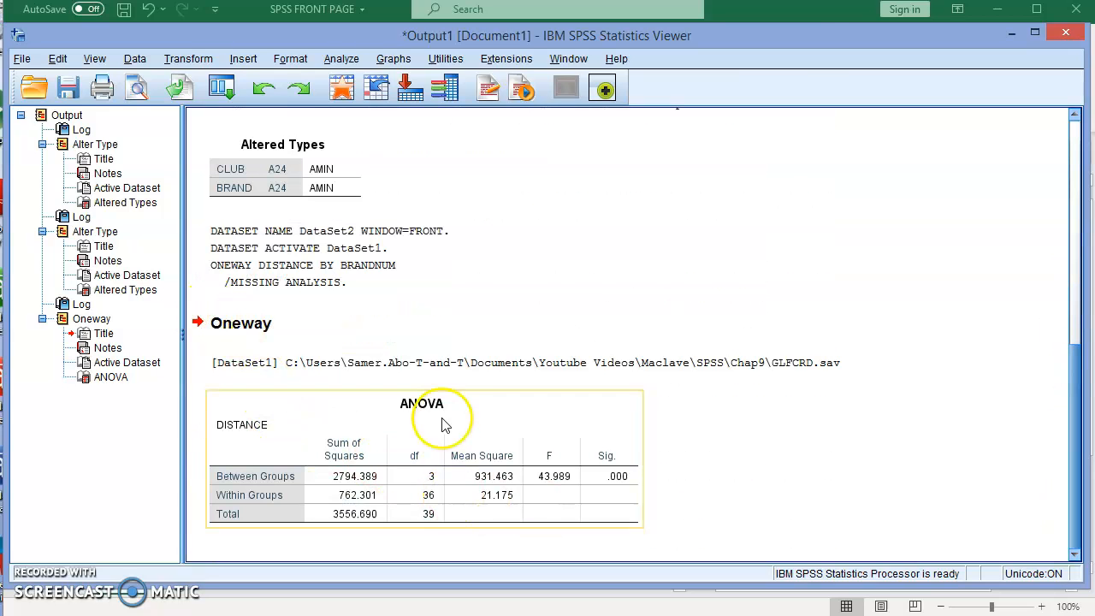
mouse_move(328, 479)
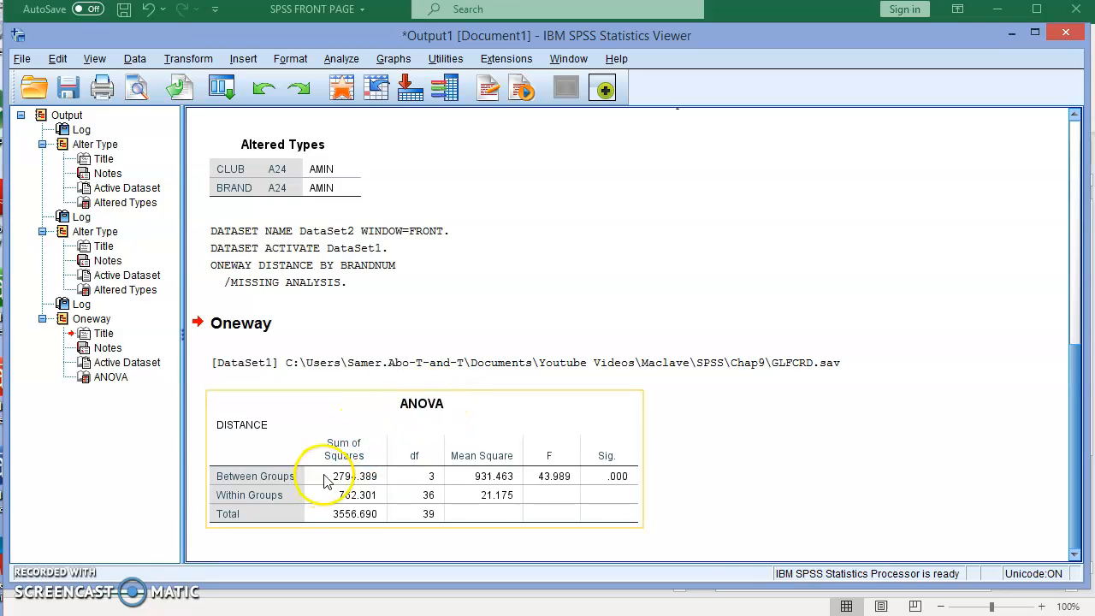
double_click(333, 475)
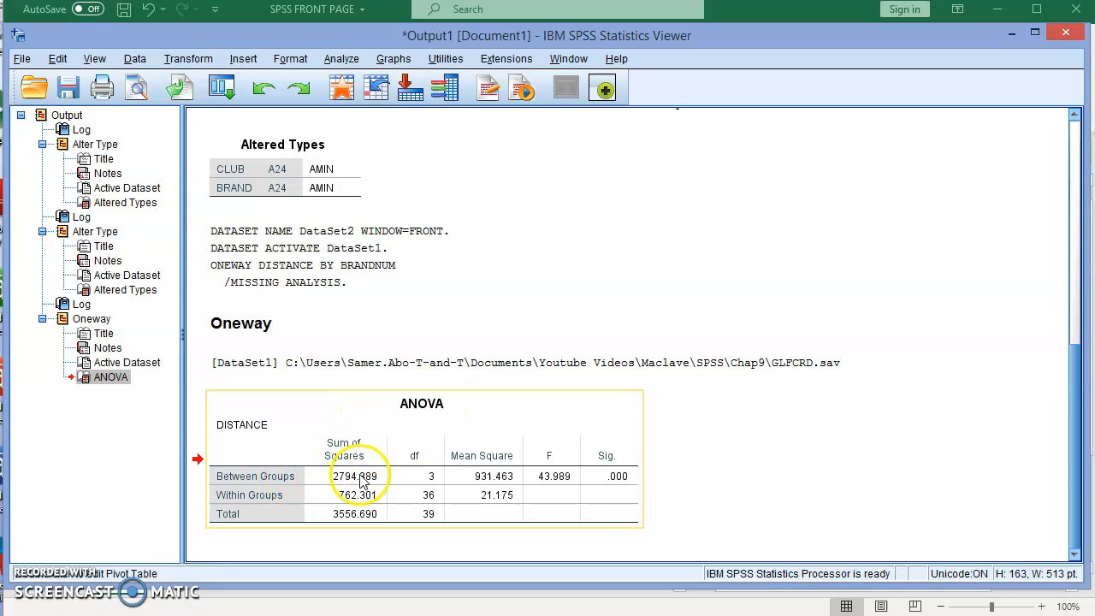
mouse_move(419, 499)
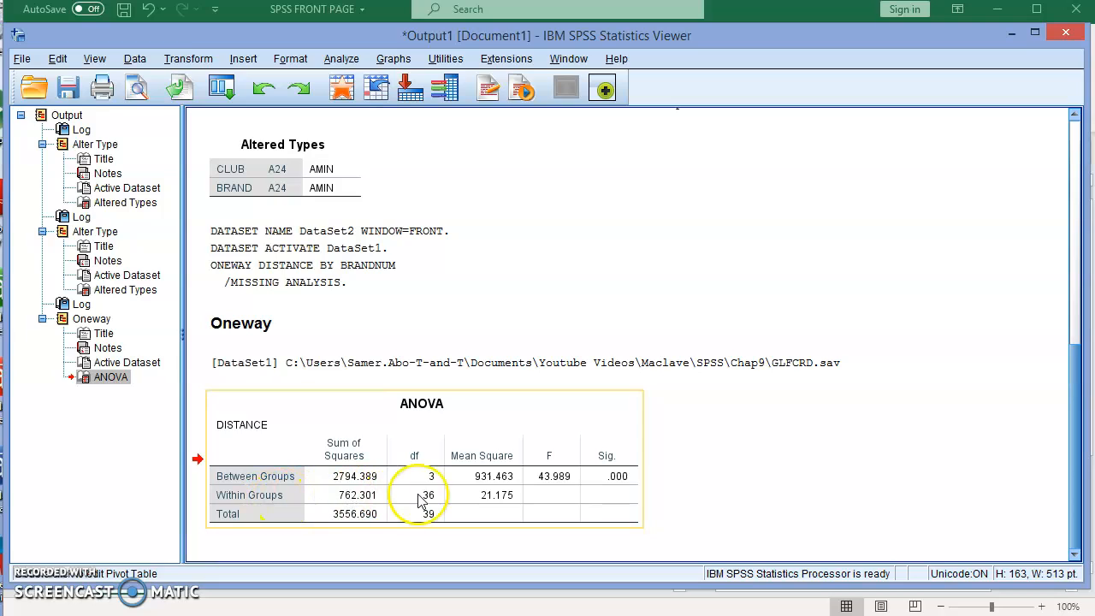
mouse_move(523, 495)
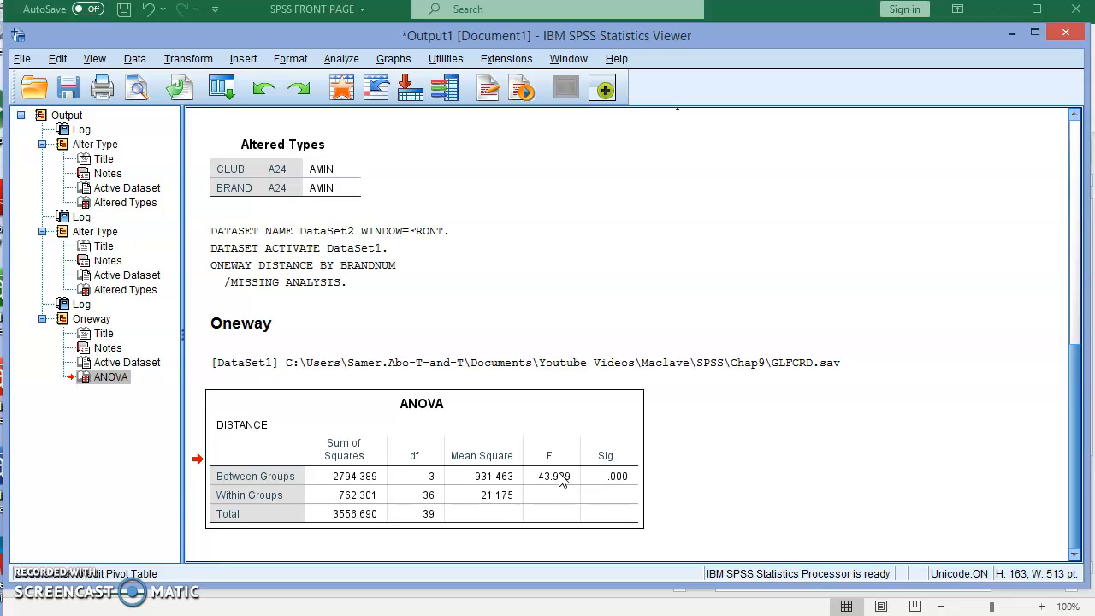
click(548, 462)
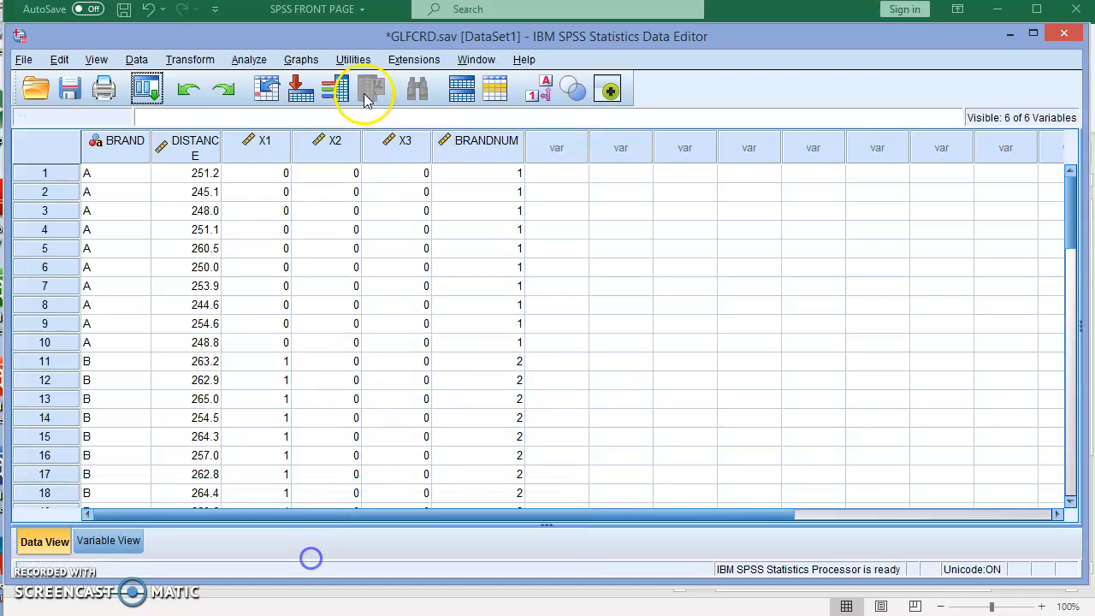
Request Tukey post hoc comparisons for the one-way ANOVA of DISTANCE by BRANDNUM.
click(250, 58)
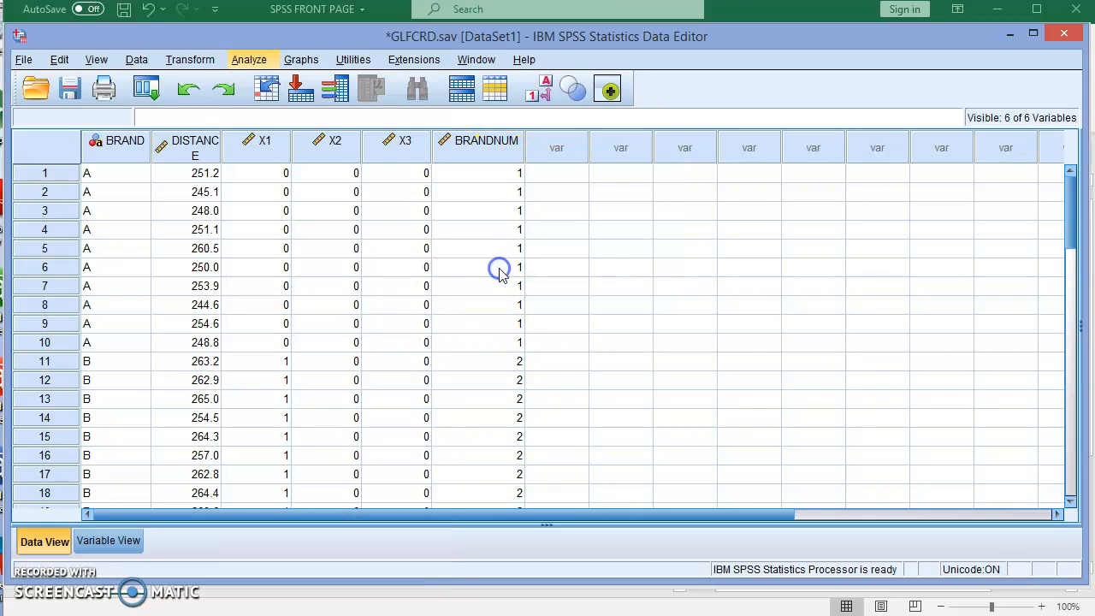
click(700, 264)
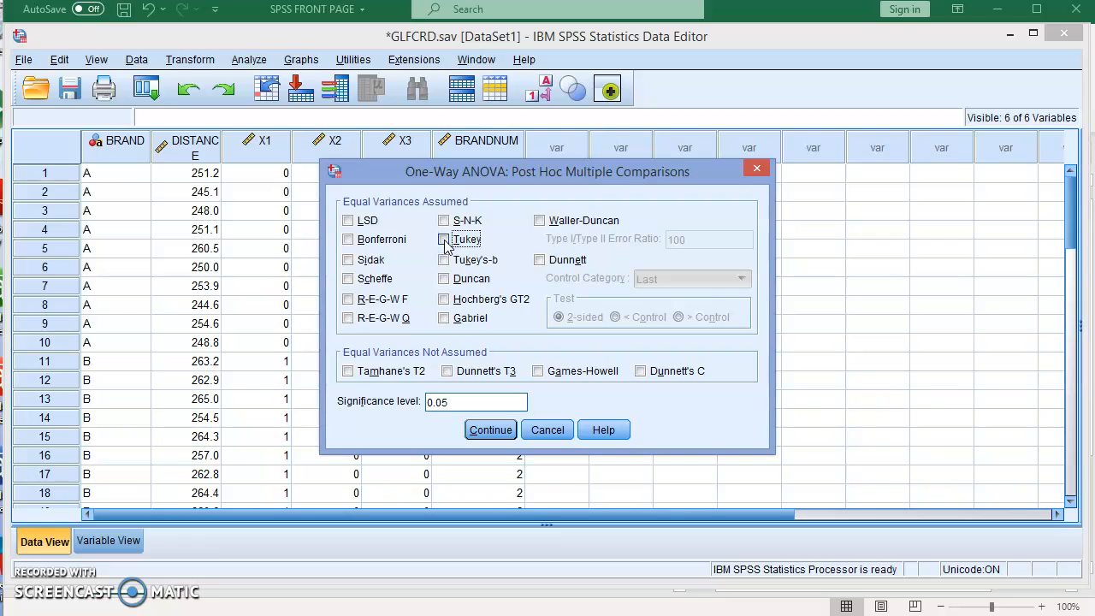
click(445, 239)
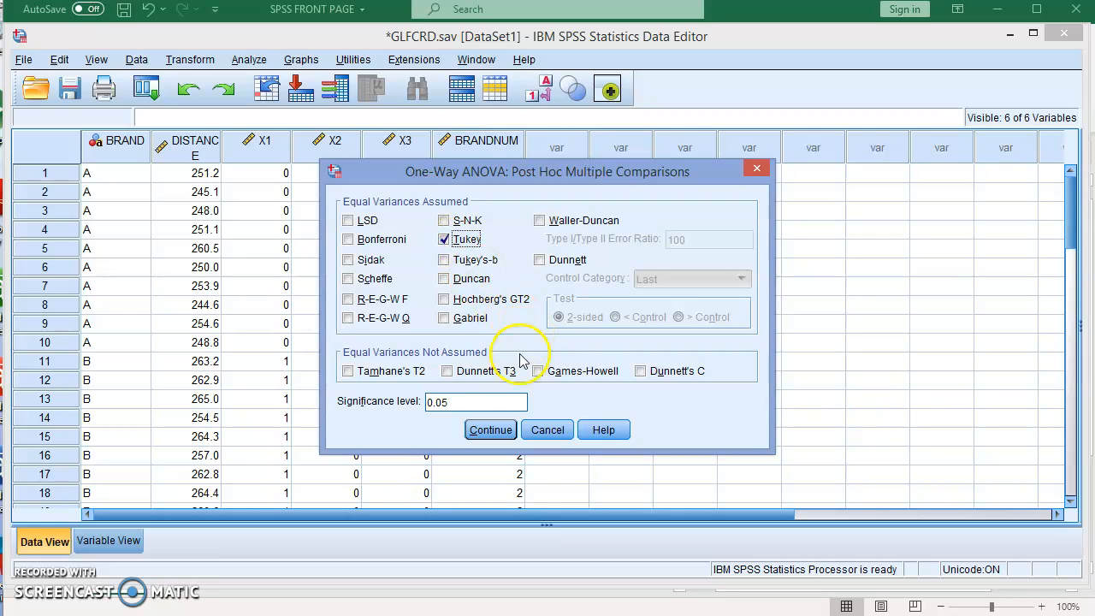
click(489, 429)
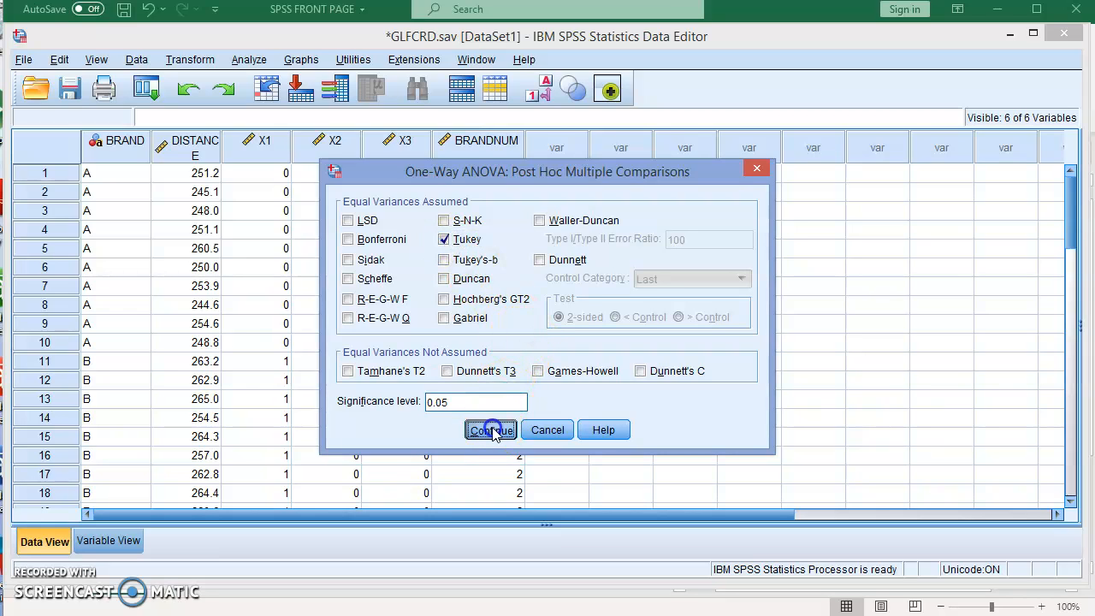
click(489, 430)
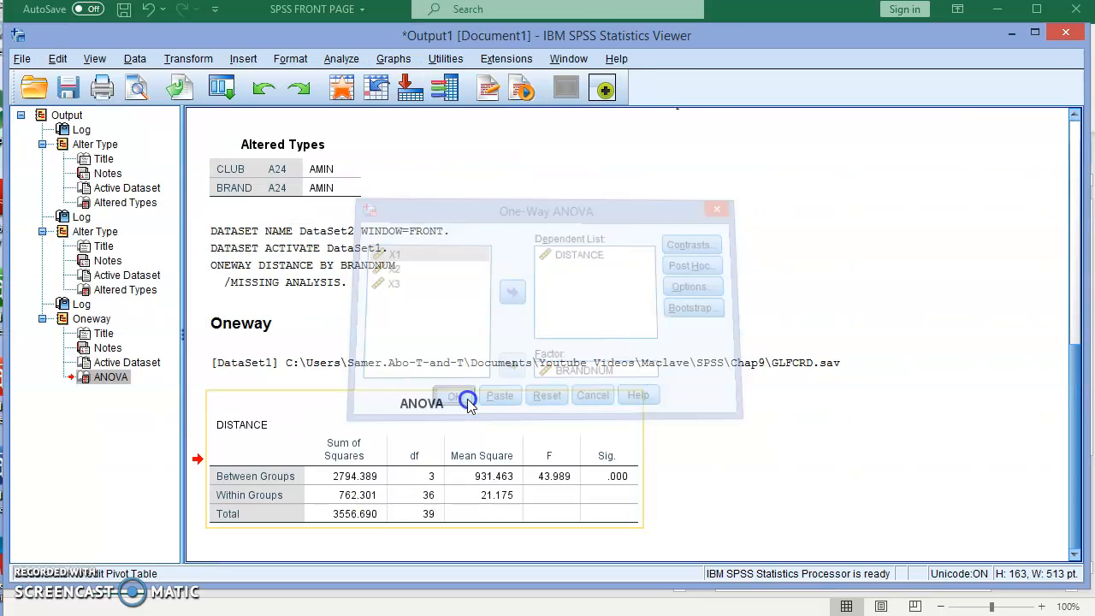
Run the ANOVA with Tukey and review the Multiple Comparisons and Homogeneous Subsets tables.
click(455, 395)
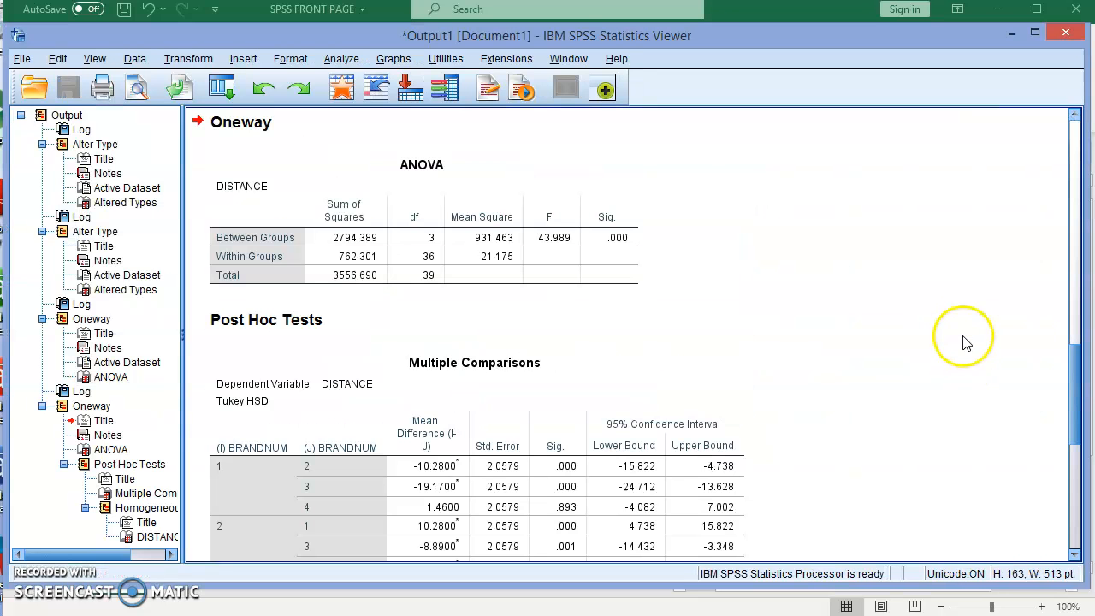
click(369, 190)
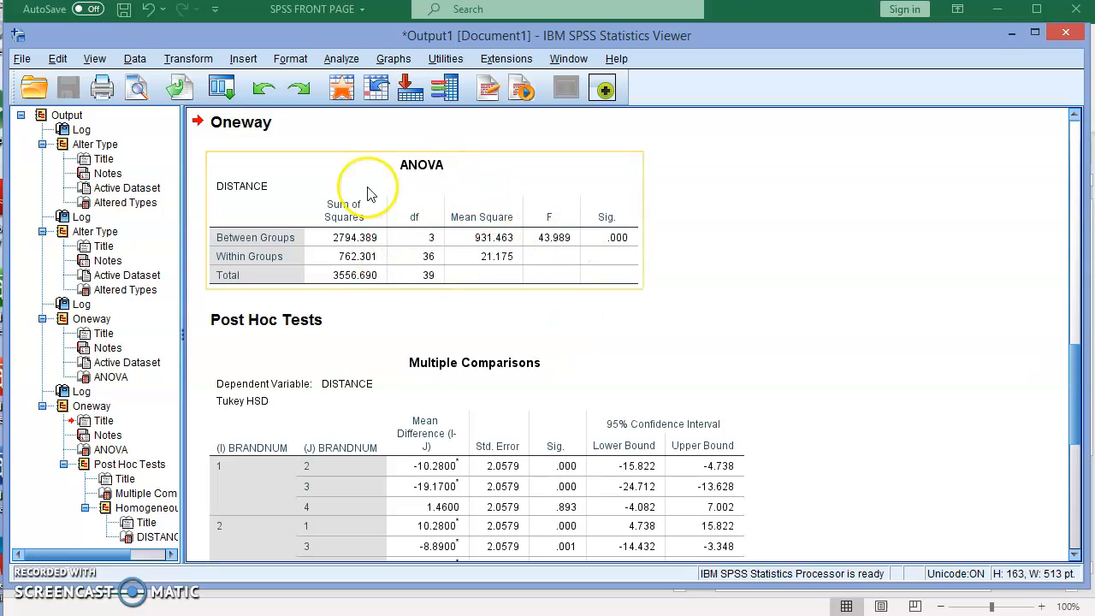
mouse_move(1042, 409)
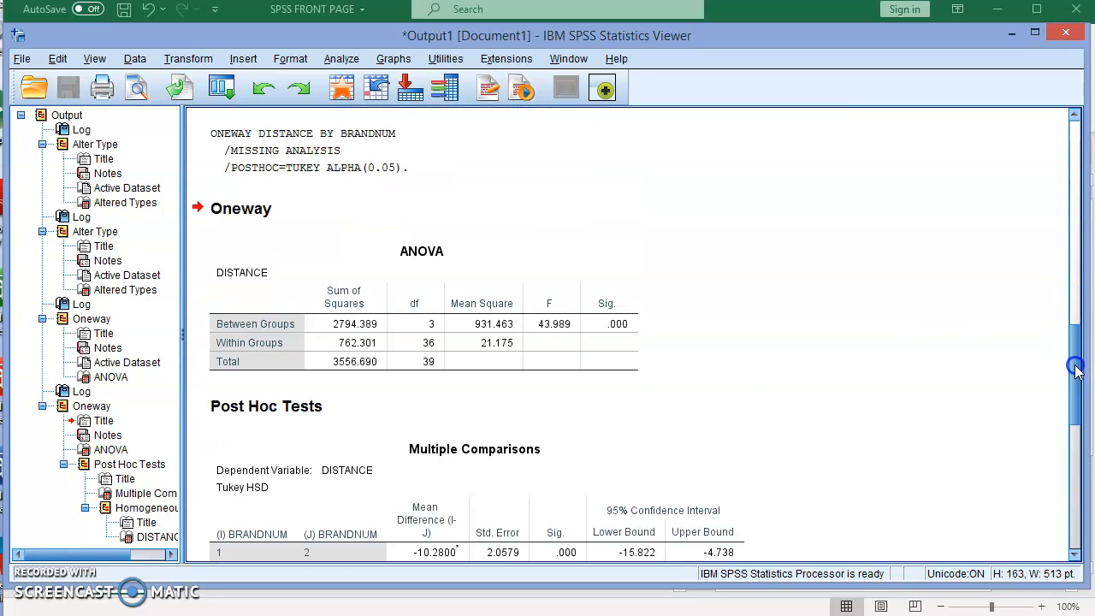
scroll(down, 3)
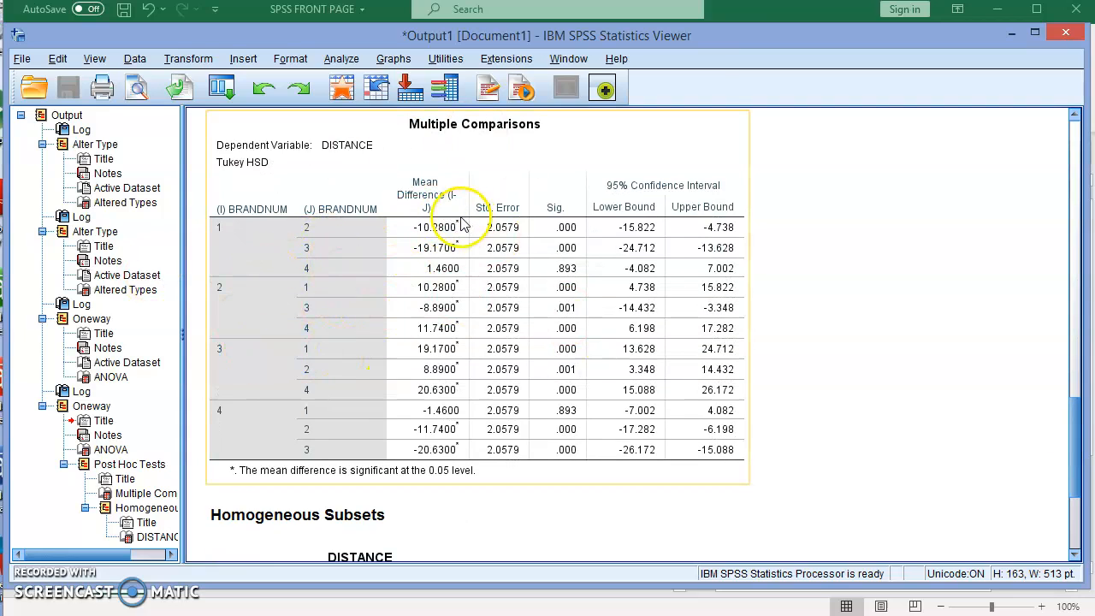
mouse_move(624, 253)
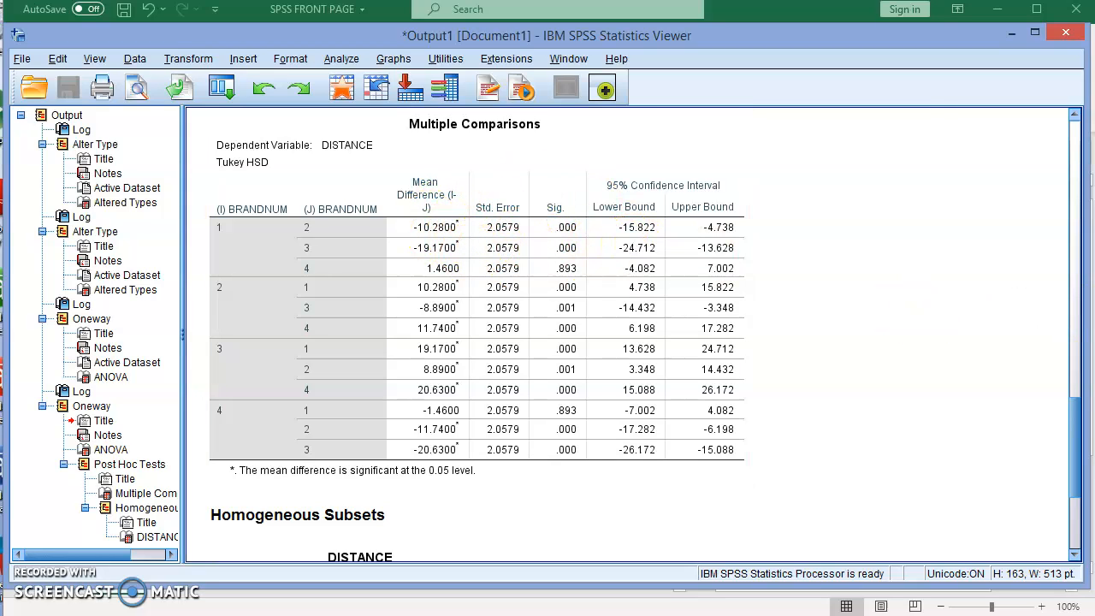
mouse_move(1074, 424)
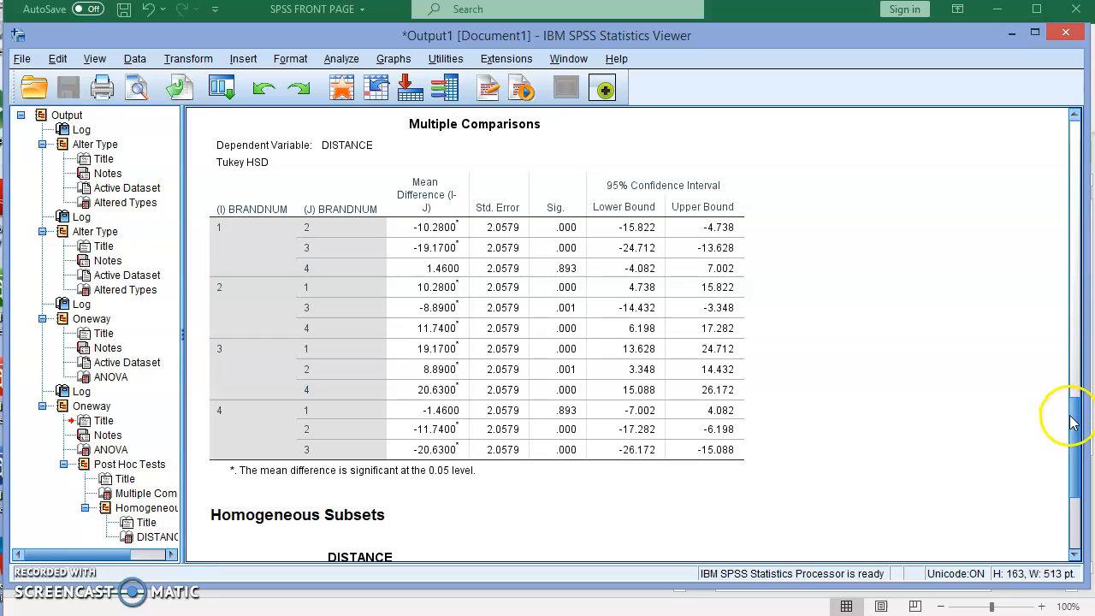
scroll(down, 3)
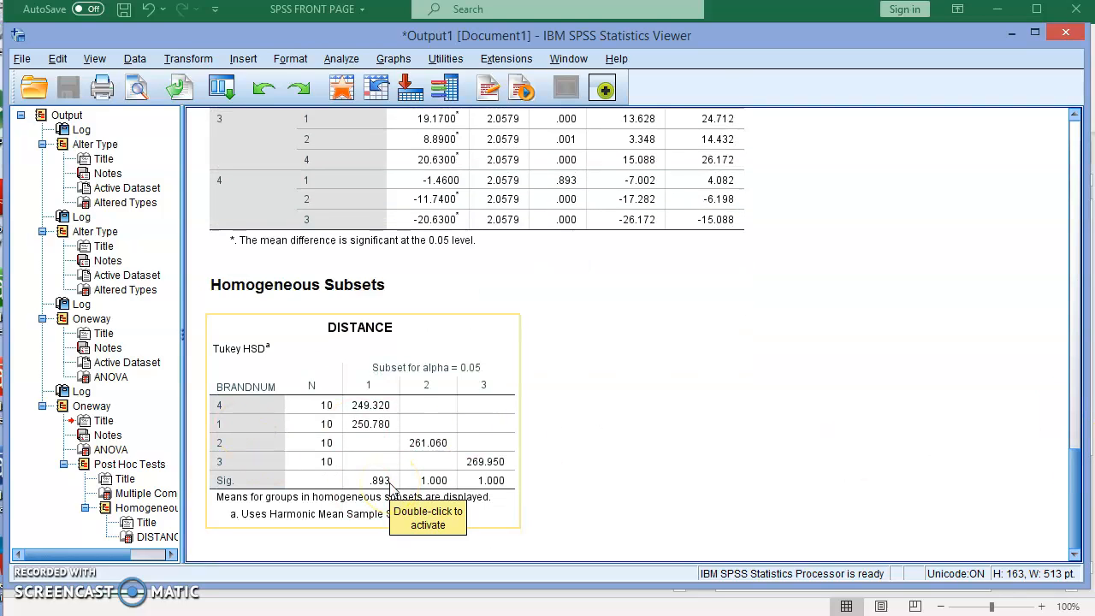
mouse_move(1010, 437)
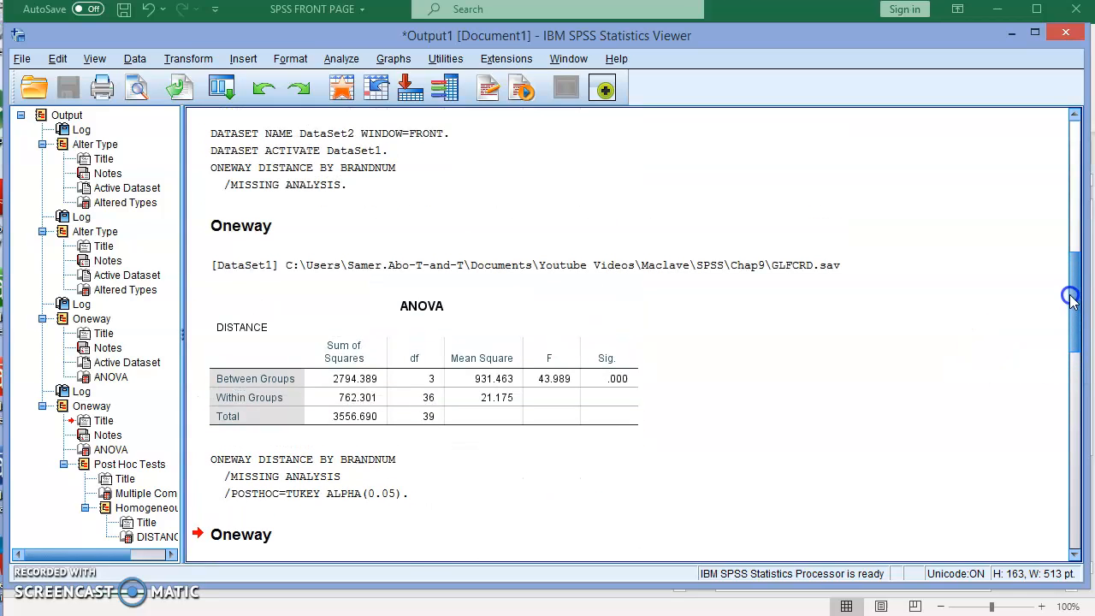
mouse_move(1070, 296)
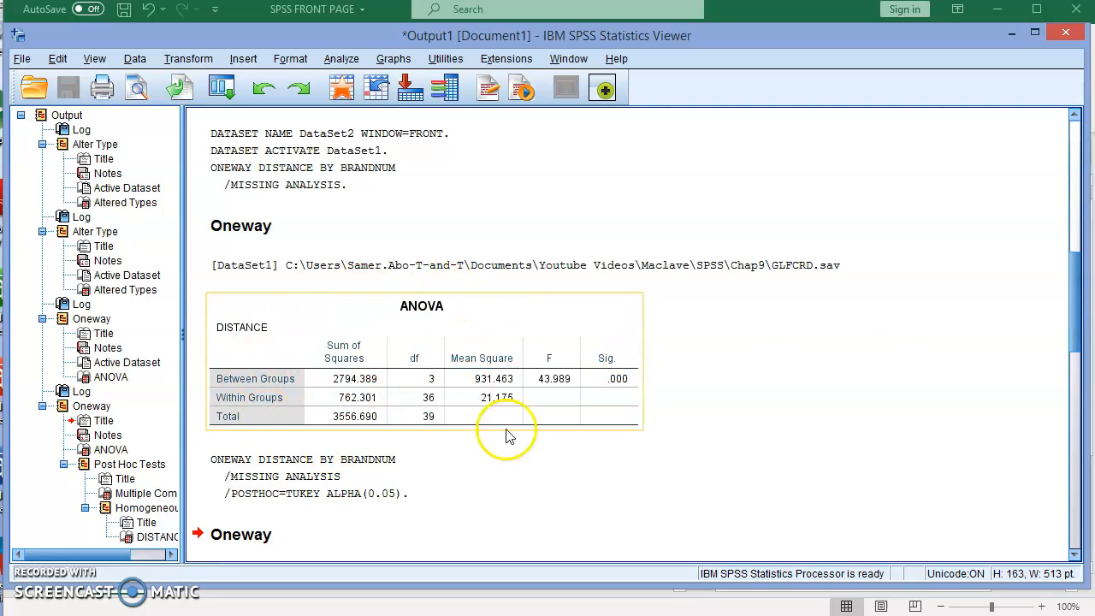
mouse_move(573, 410)
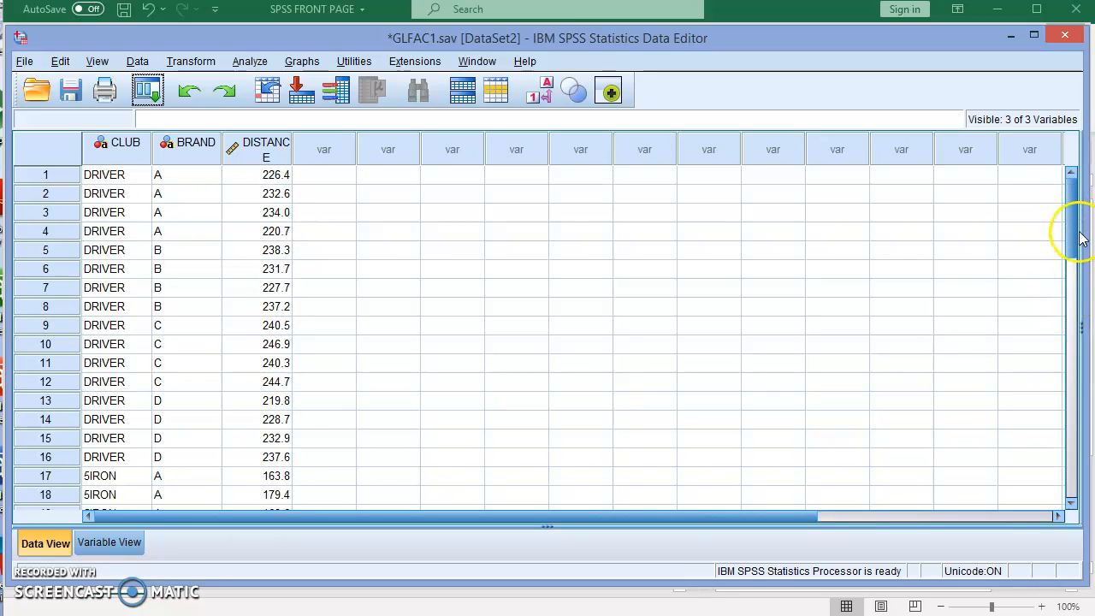
mouse_move(1006, 253)
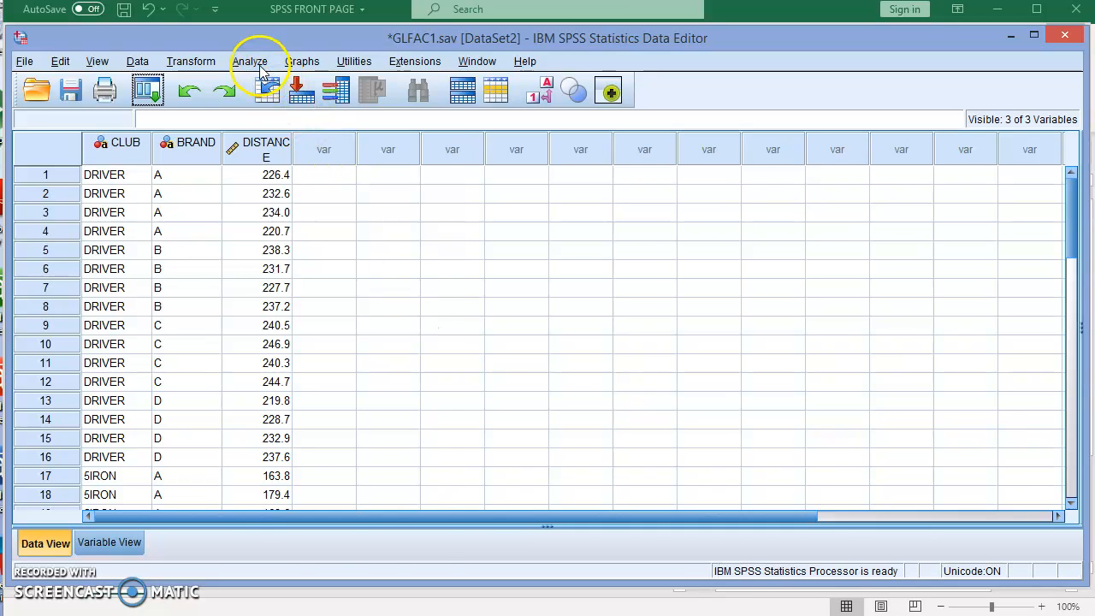
Start a Univariate general linear model analysis for the GLFAC1 data.
click(250, 62)
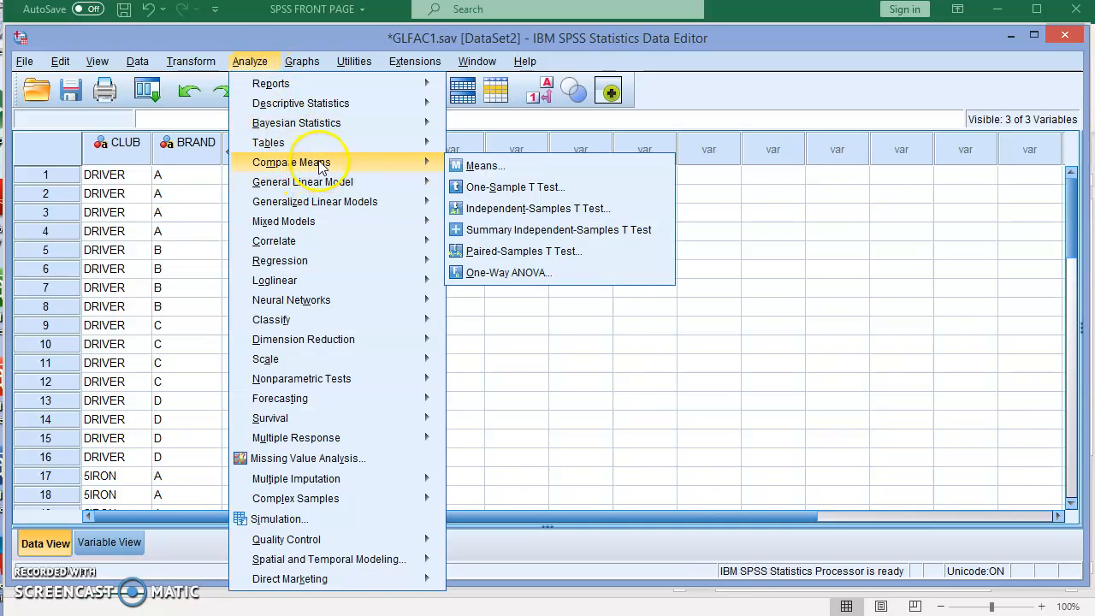
mouse_move(523, 250)
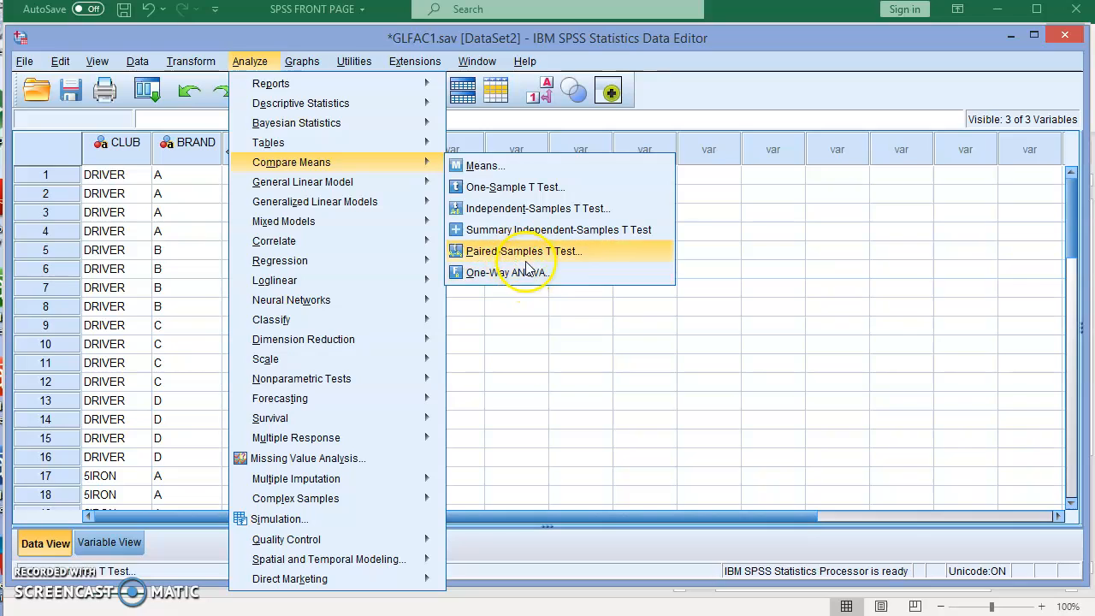
mouse_move(315, 202)
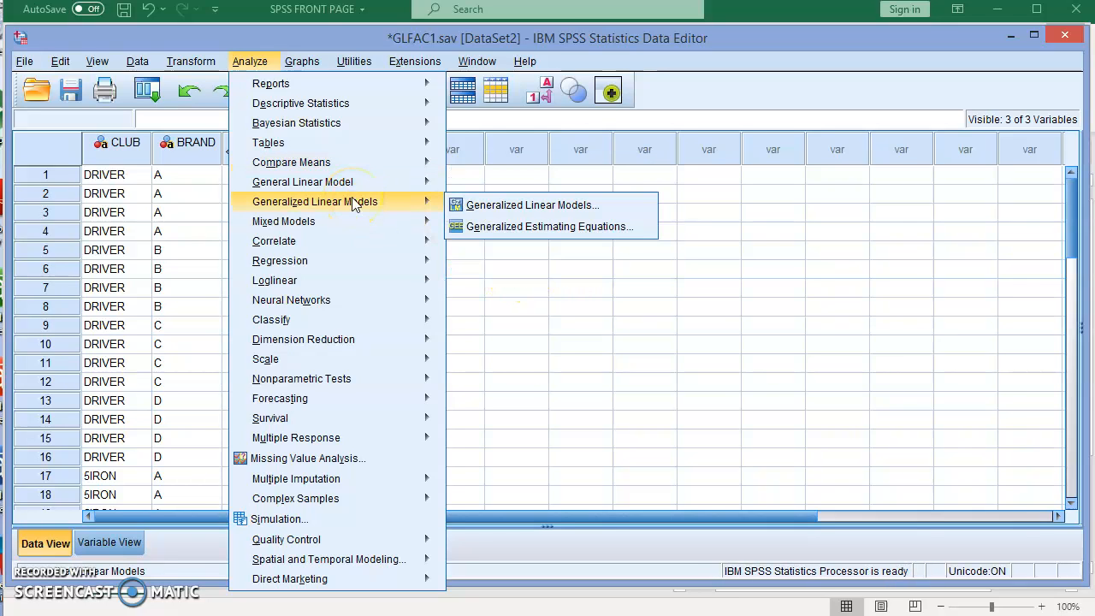
mouse_move(301, 181)
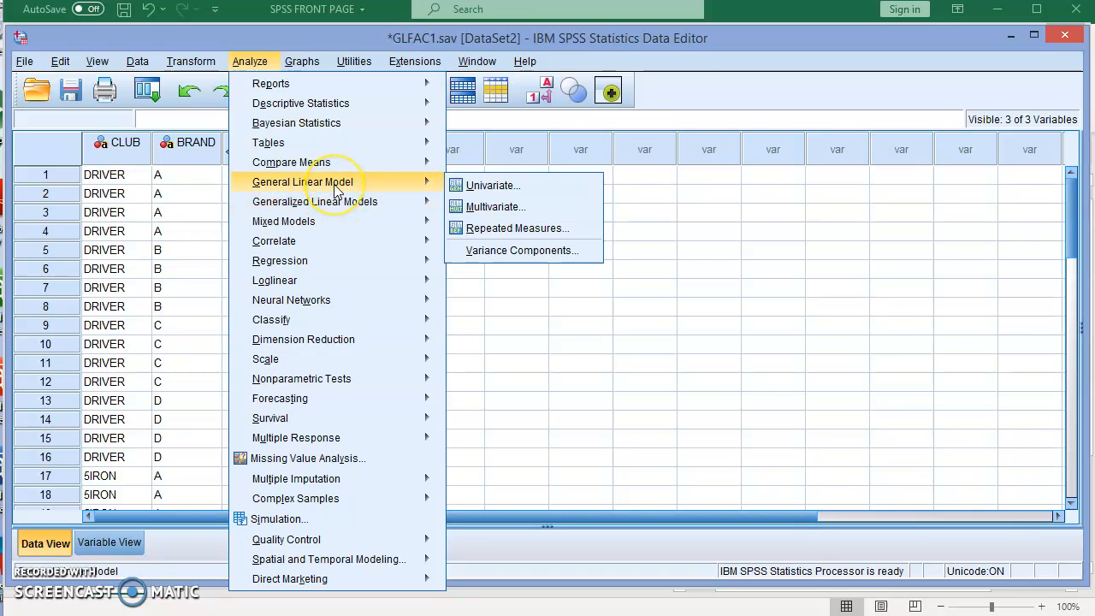
mouse_move(493, 184)
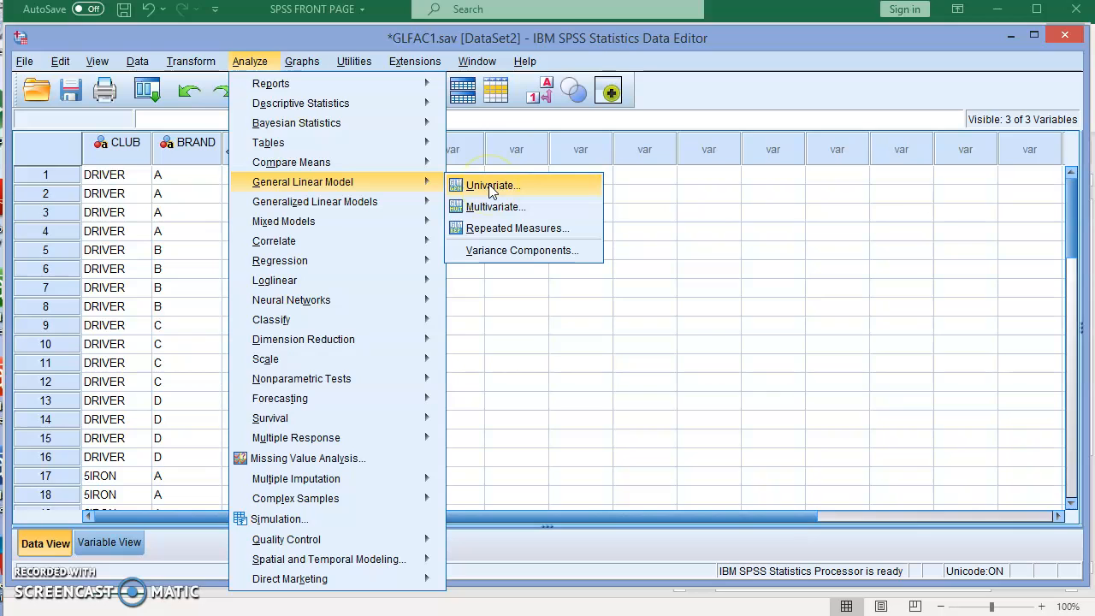
click(493, 185)
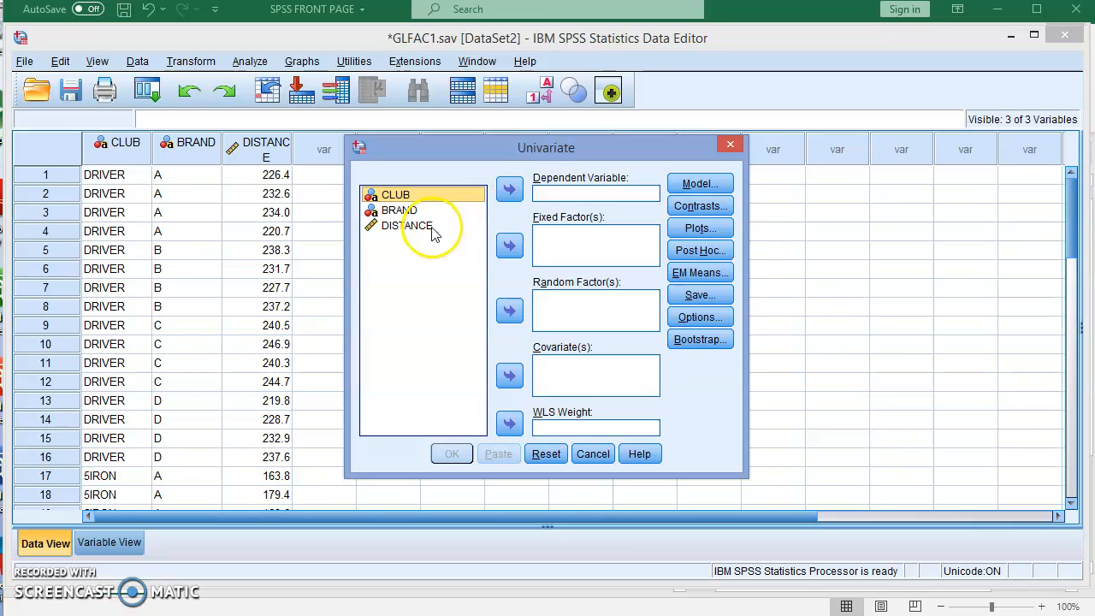
Make DISTANCE the dependent variable and CLUB and BRAND the fixed factors.
click(407, 226)
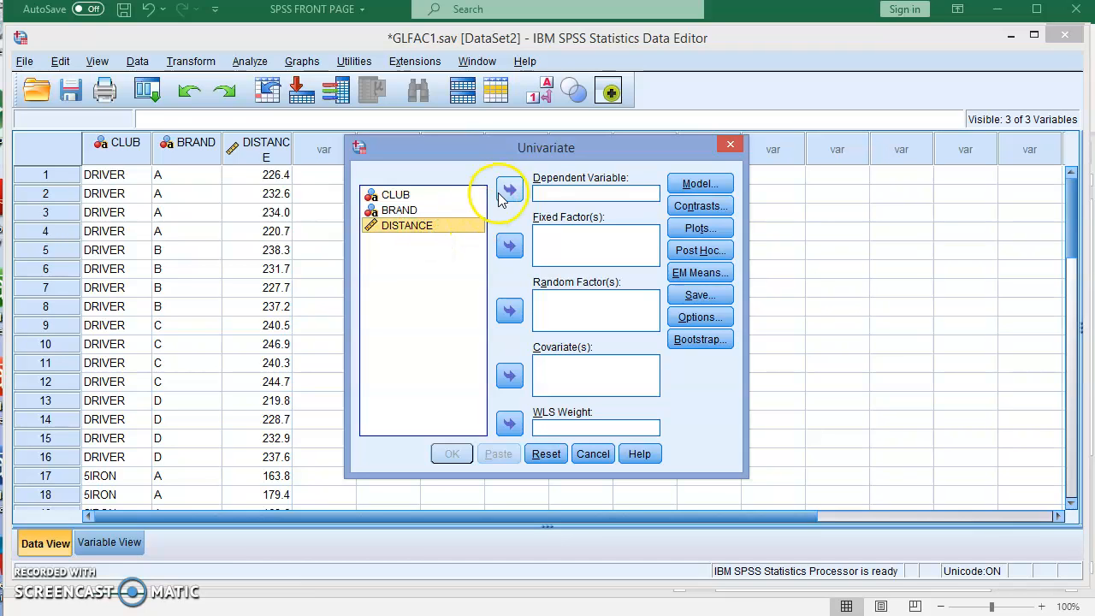
click(510, 189)
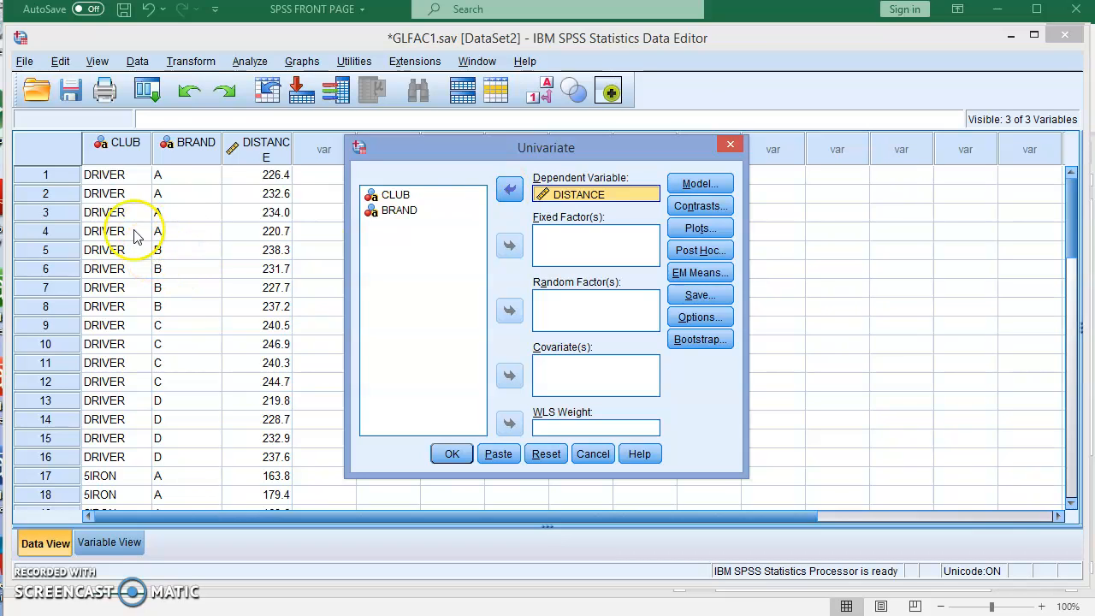
mouse_move(573, 257)
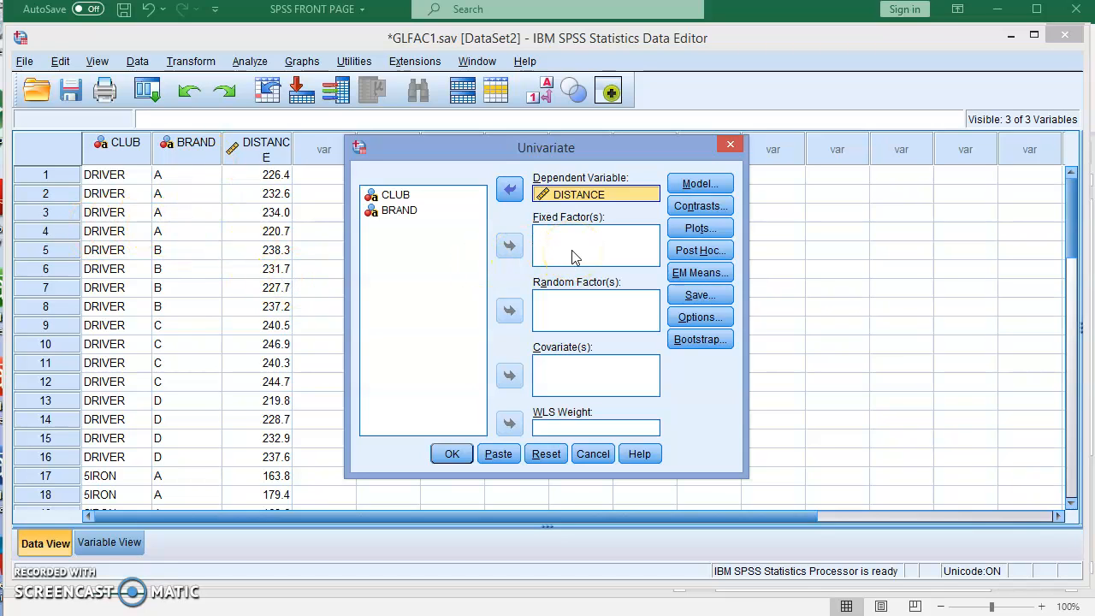
click(394, 195)
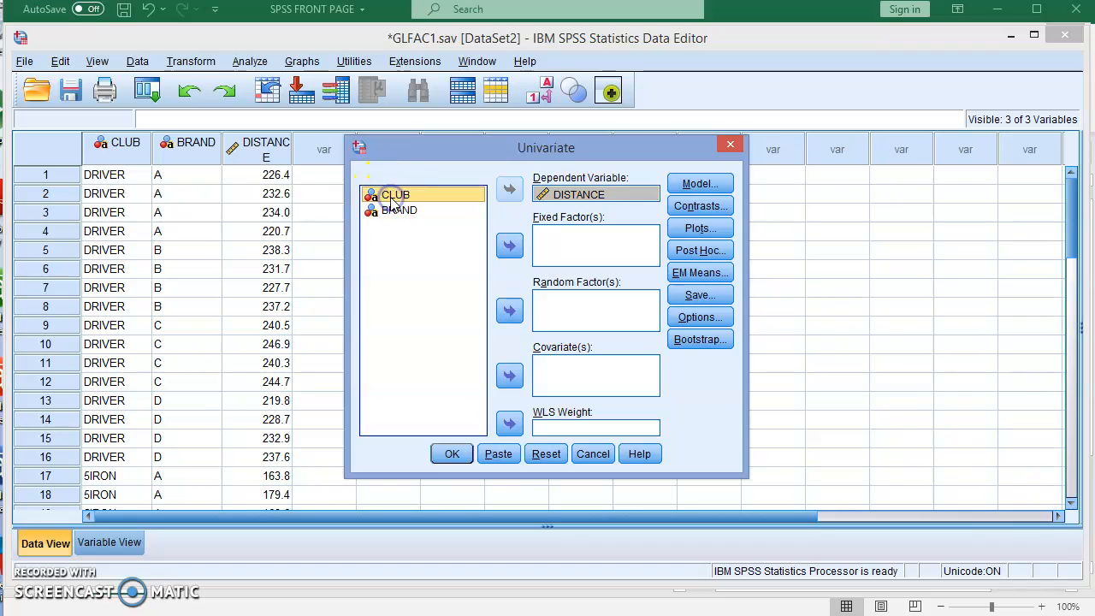
click(398, 208)
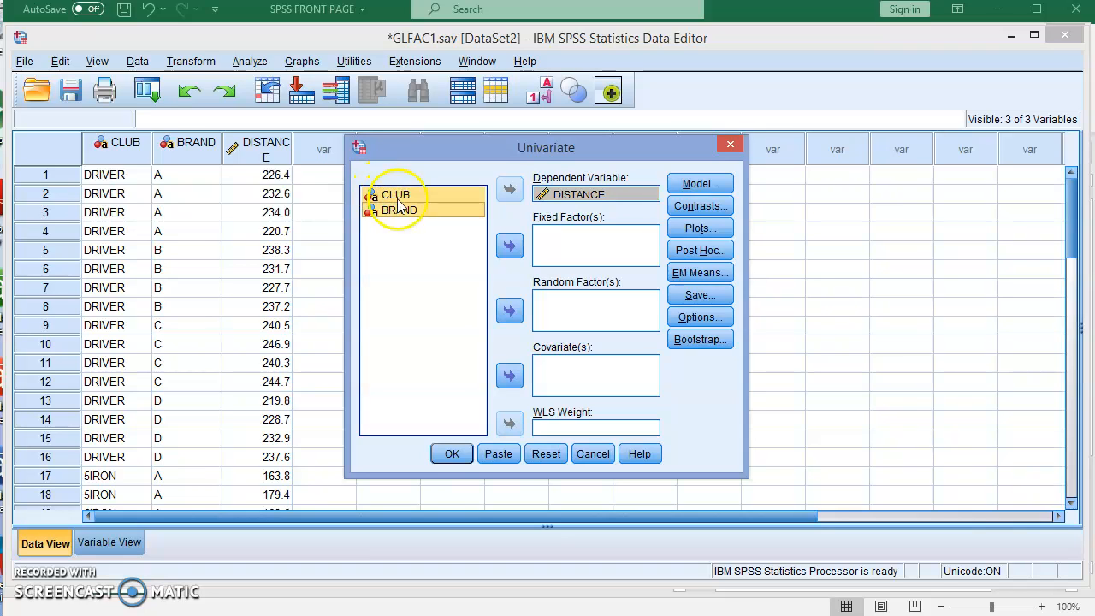
click(510, 246)
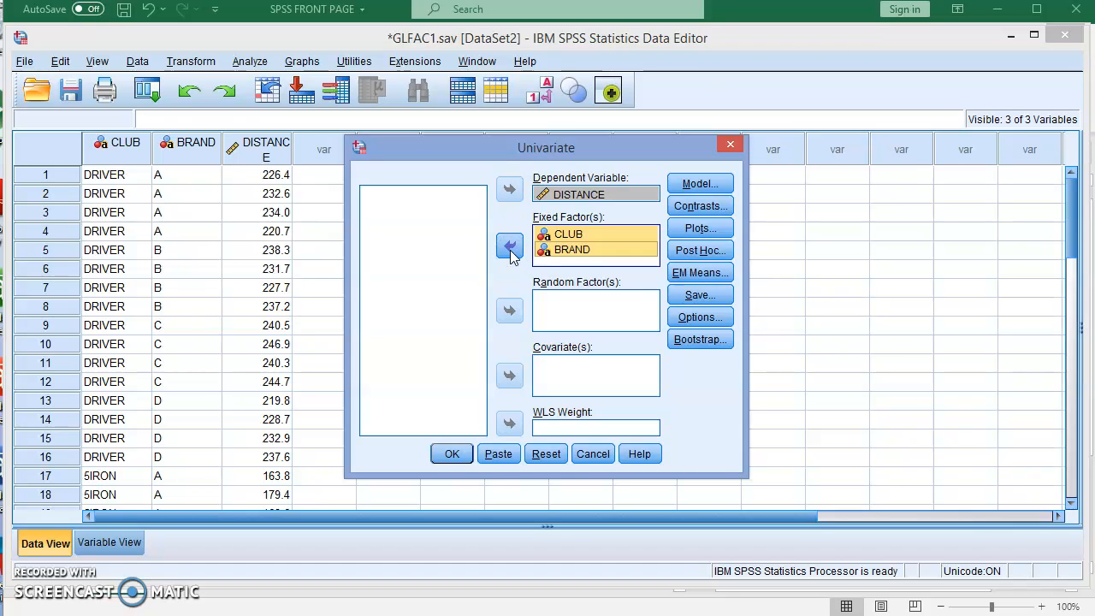
mouse_move(503, 335)
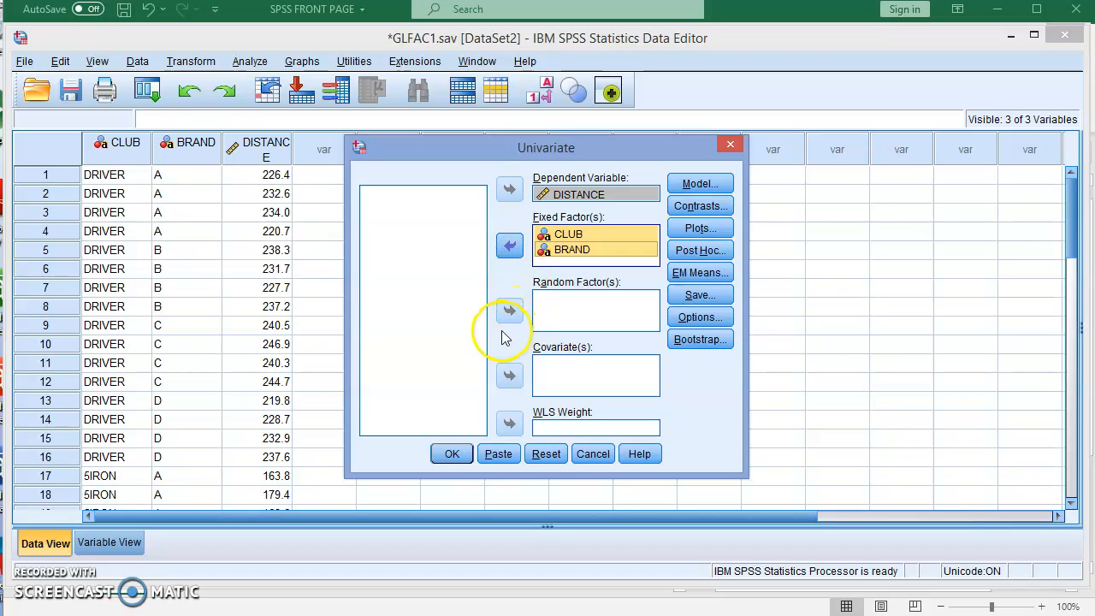
mouse_move(503, 407)
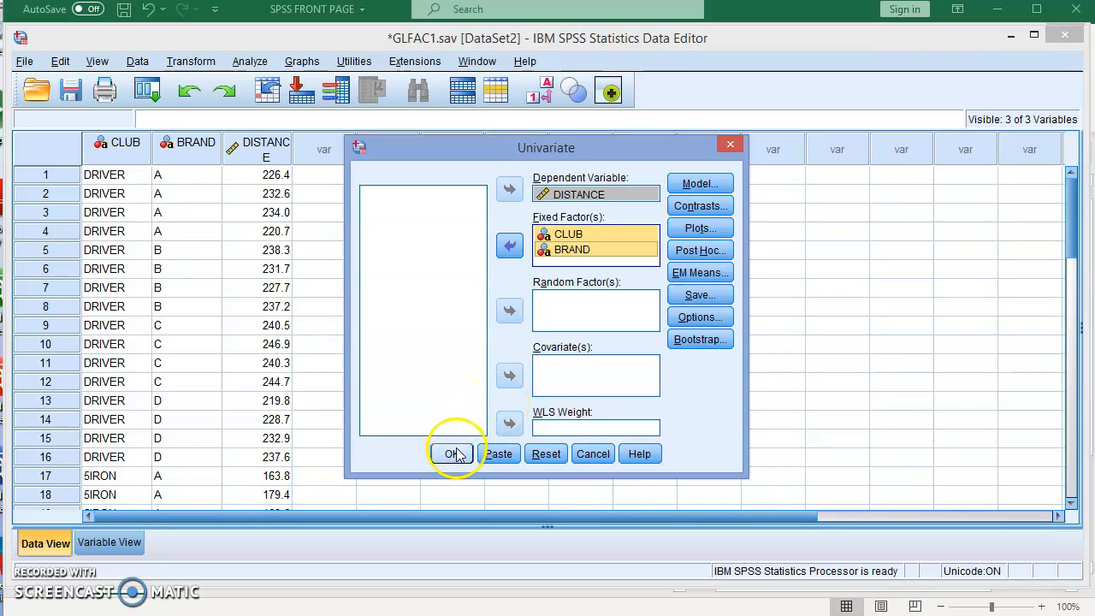
mouse_move(744, 236)
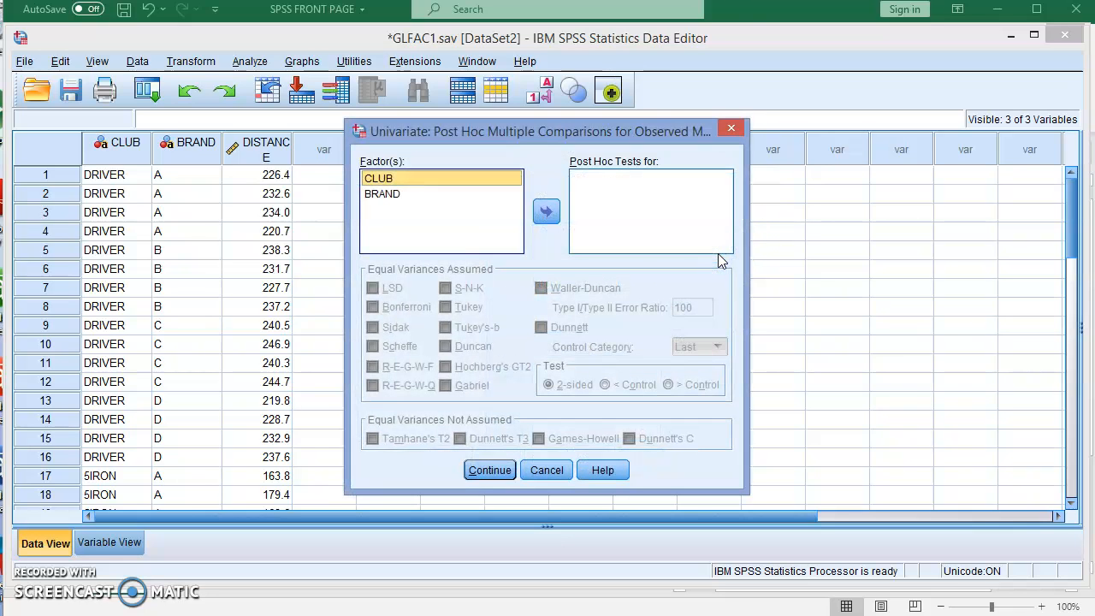
mouse_move(531, 120)
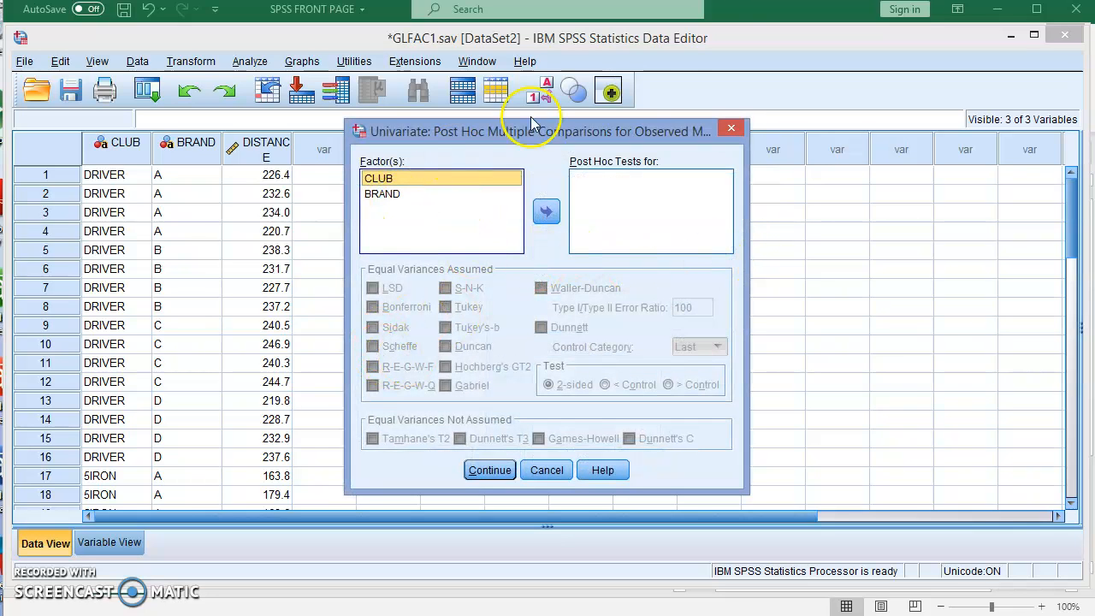
mouse_move(643, 202)
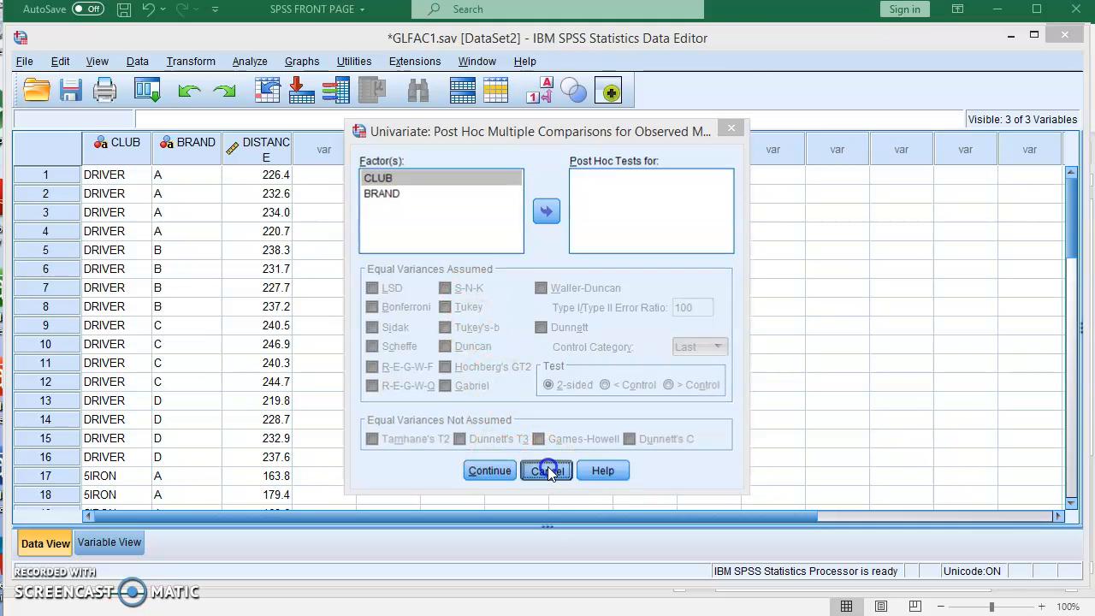
Cancel out of Post Hoc and submit the two-factor ANOVA of DISTANCE by CLUB and BRAND.
click(547, 470)
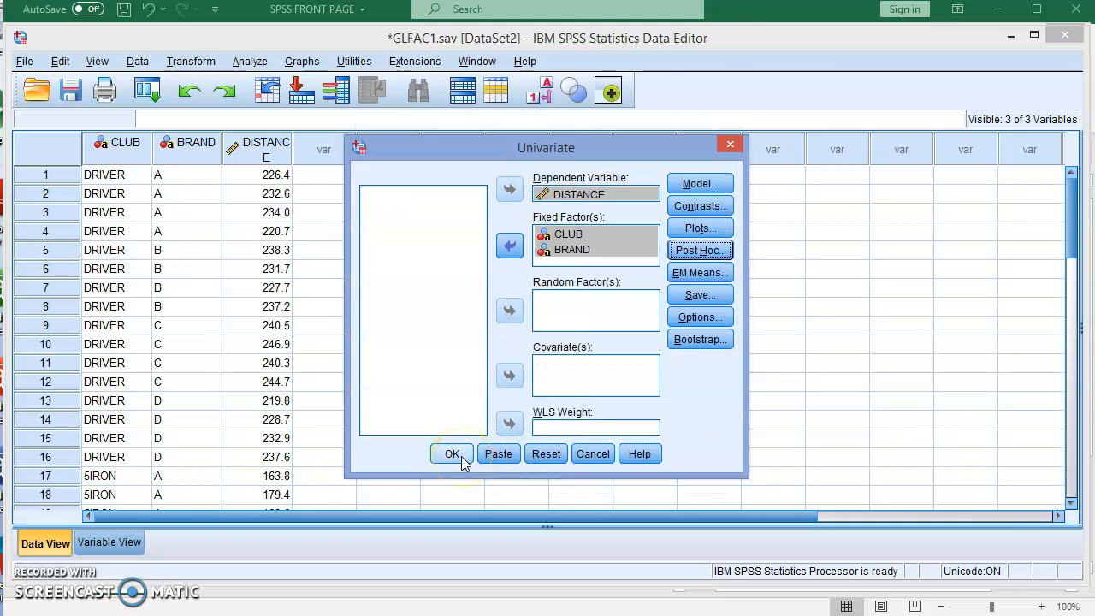
click(452, 453)
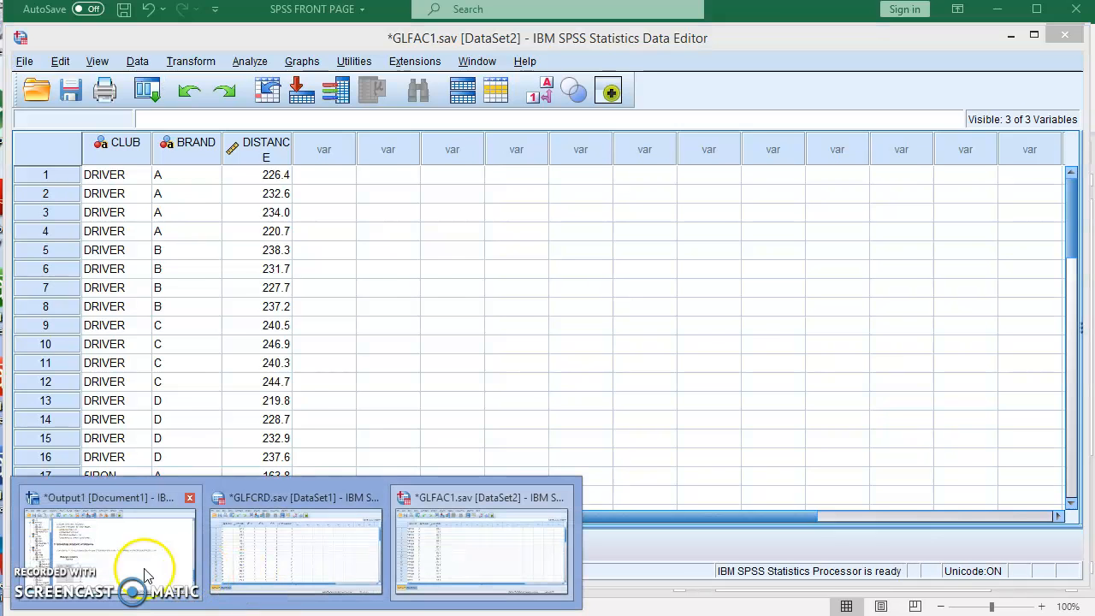
Review Output1 down to Tests of Between-Subjects Effects: CLUB F = 936.752, BRAND F = 7.791, interaction F = 7.452.
click(109, 548)
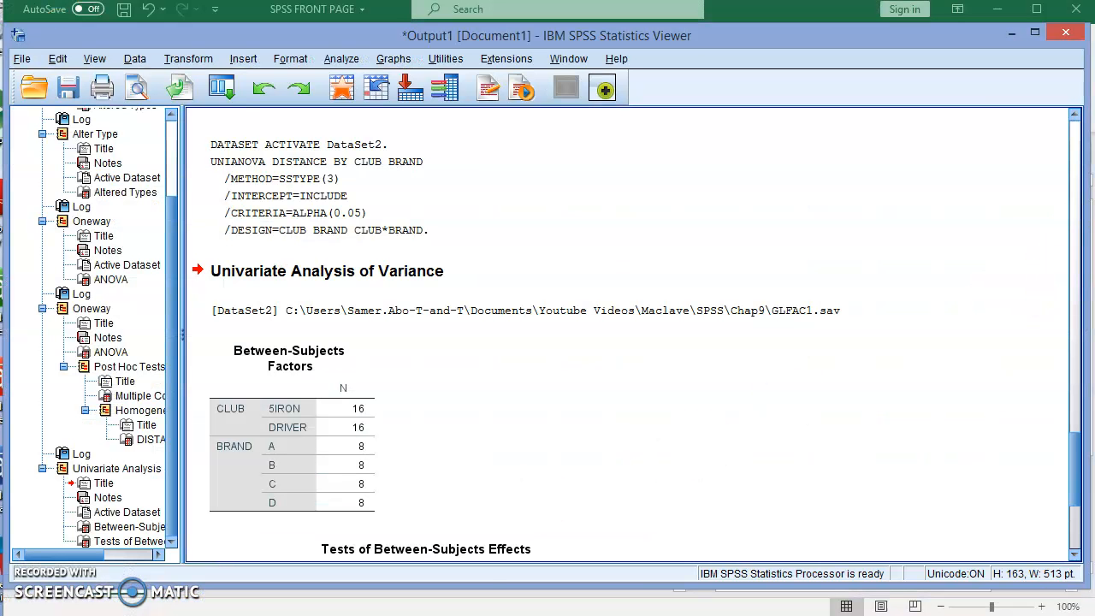
scroll(down, 3)
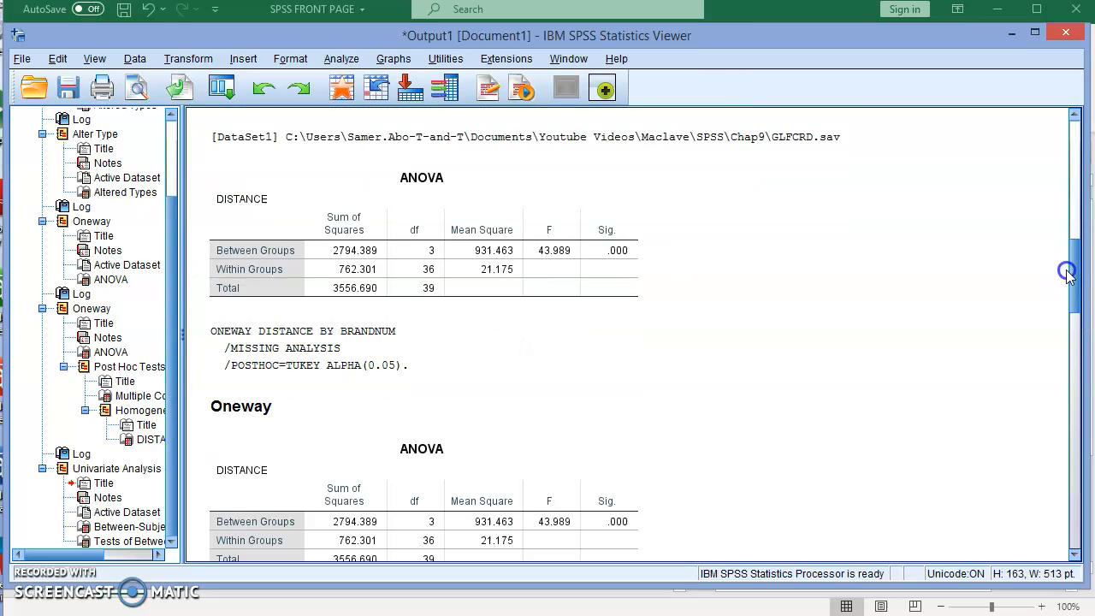
scroll(down, 3)
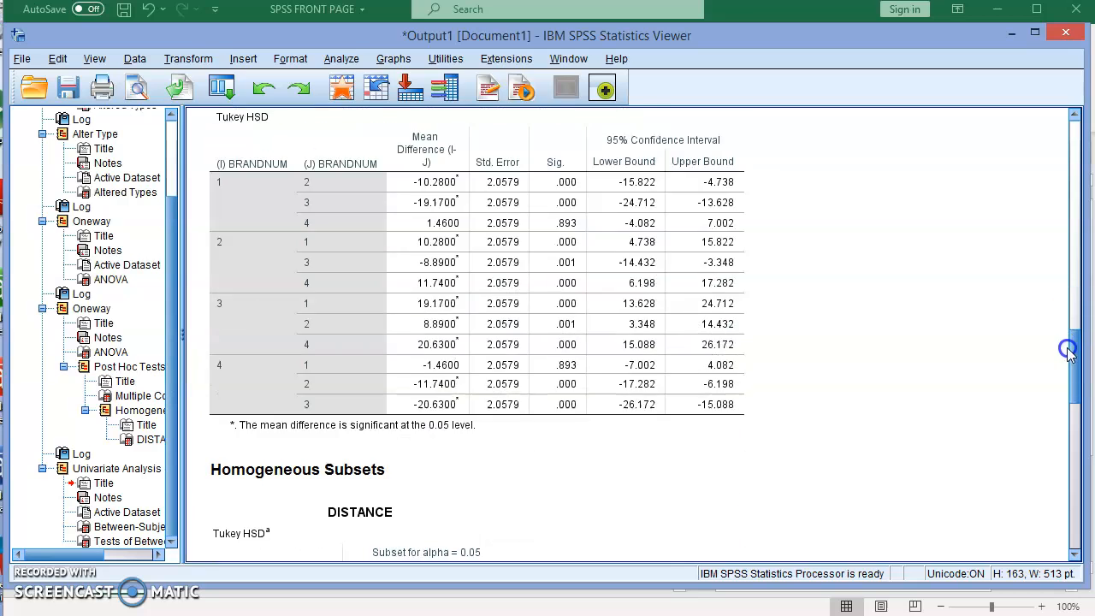
scroll(down, 3)
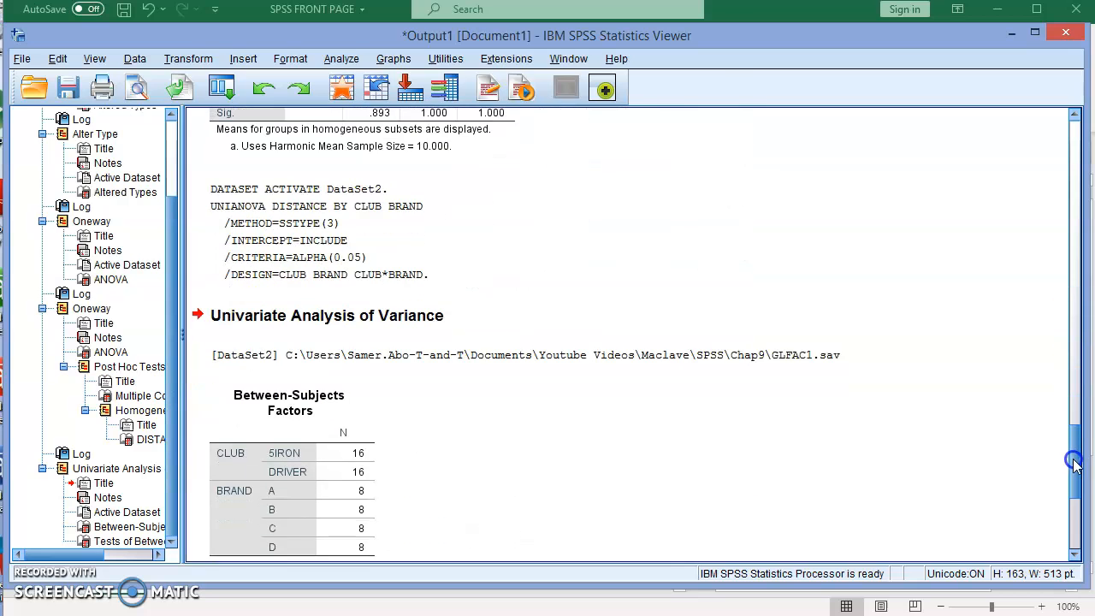
scroll(down, 3)
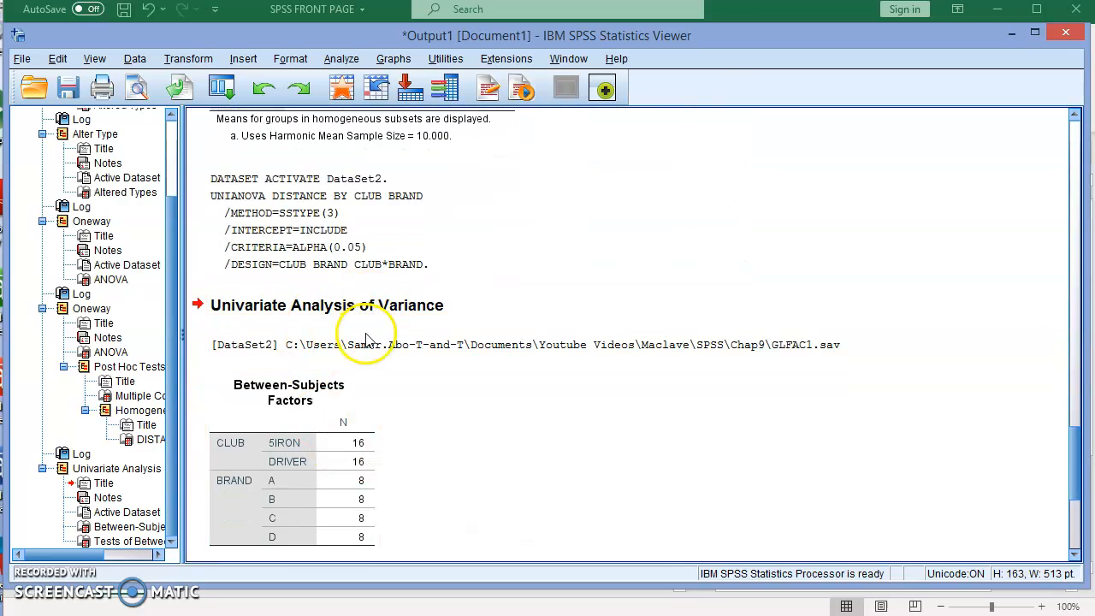
mouse_move(1074, 556)
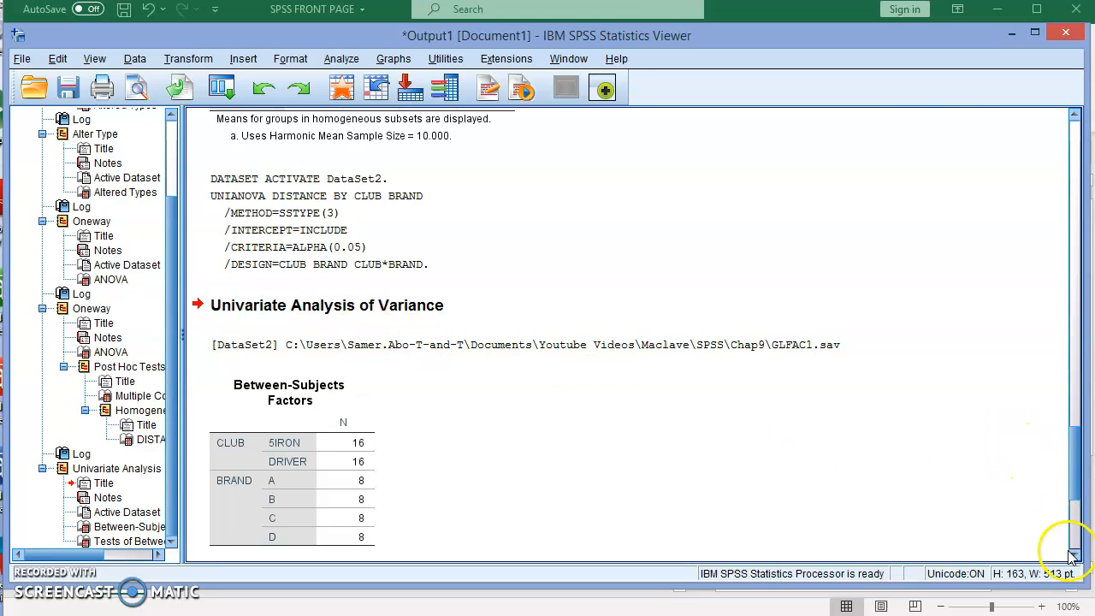
scroll(down, 3)
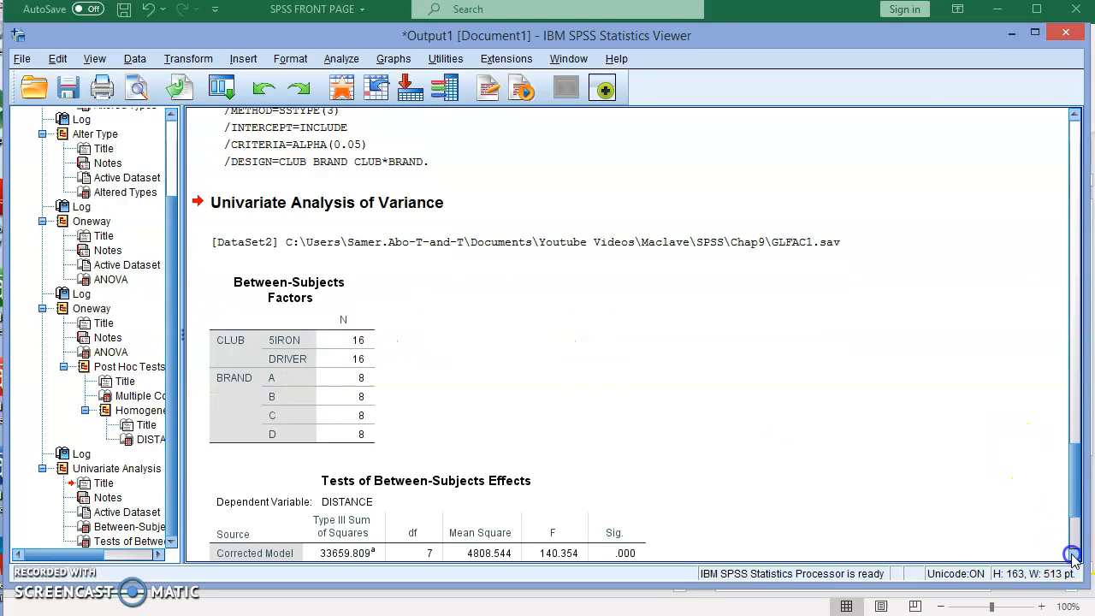
scroll(down, 3)
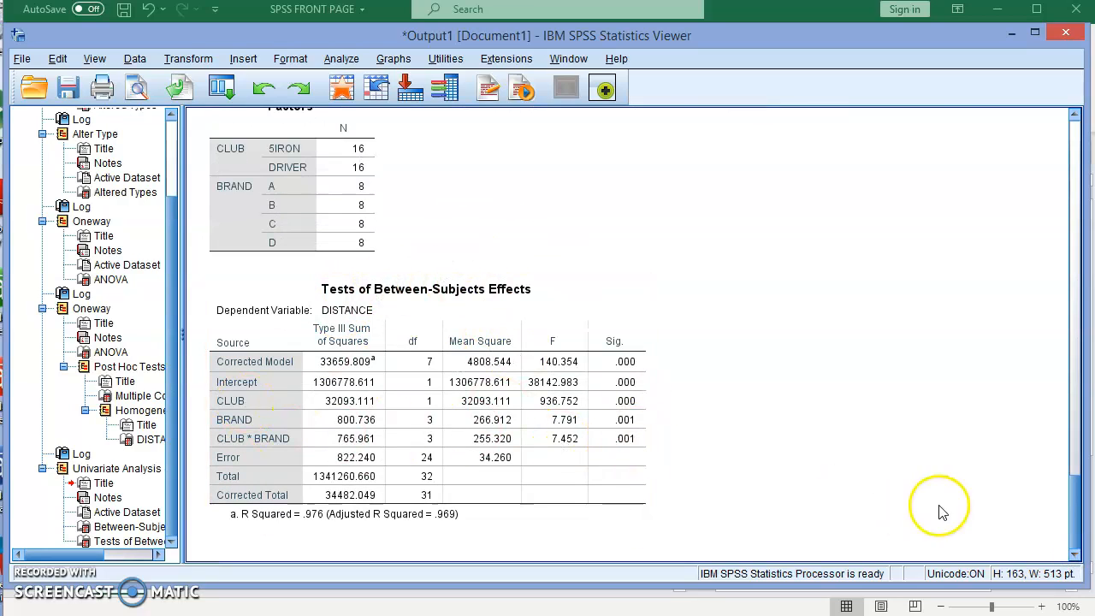
scroll(down, 3)
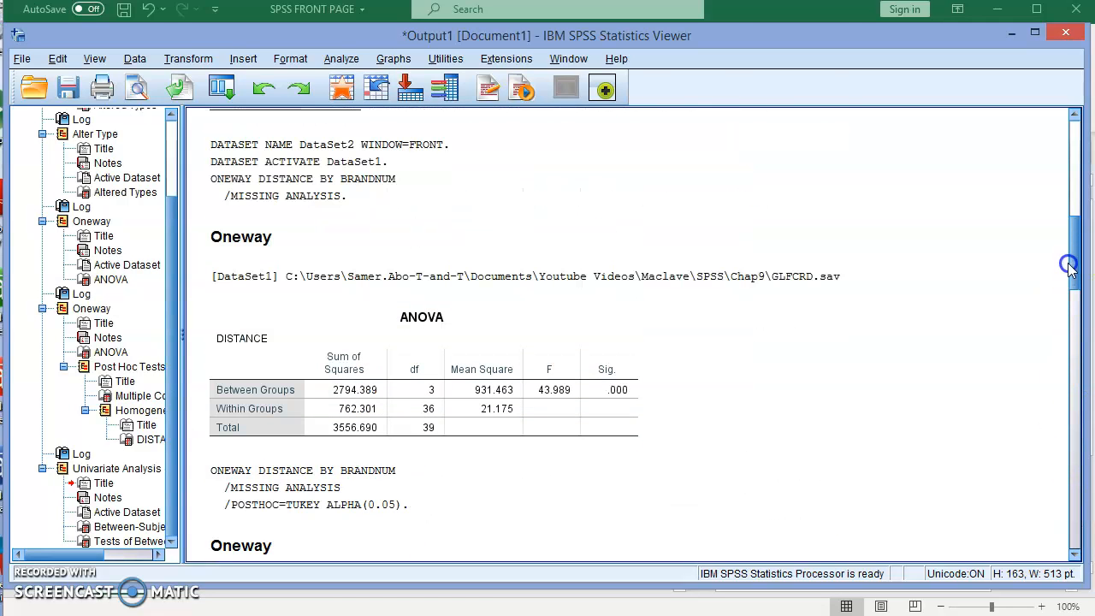
scroll(down, 3)
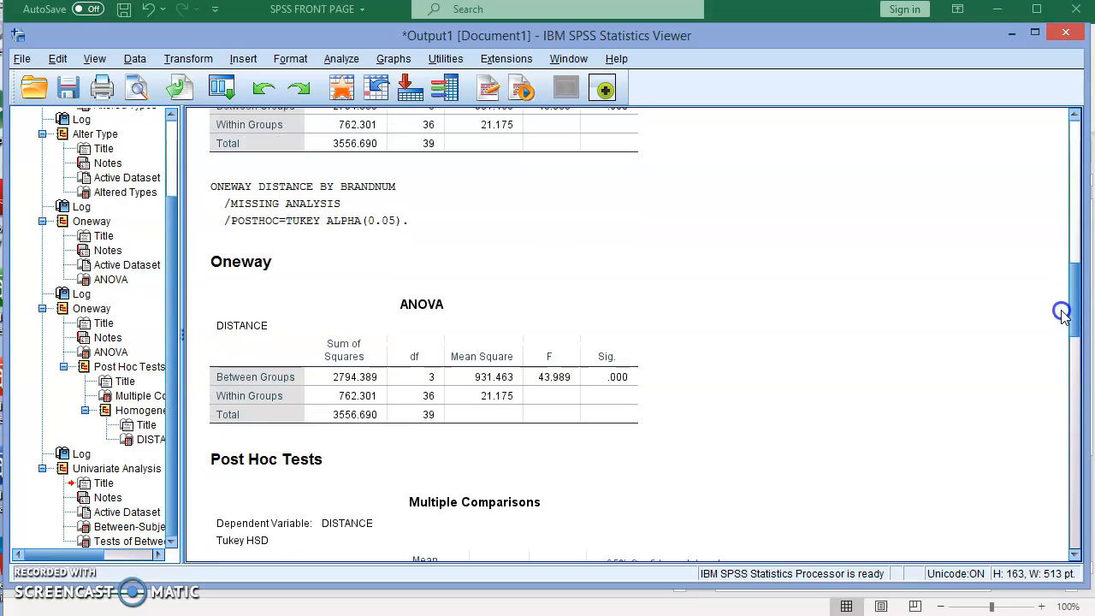
scroll(down, 3)
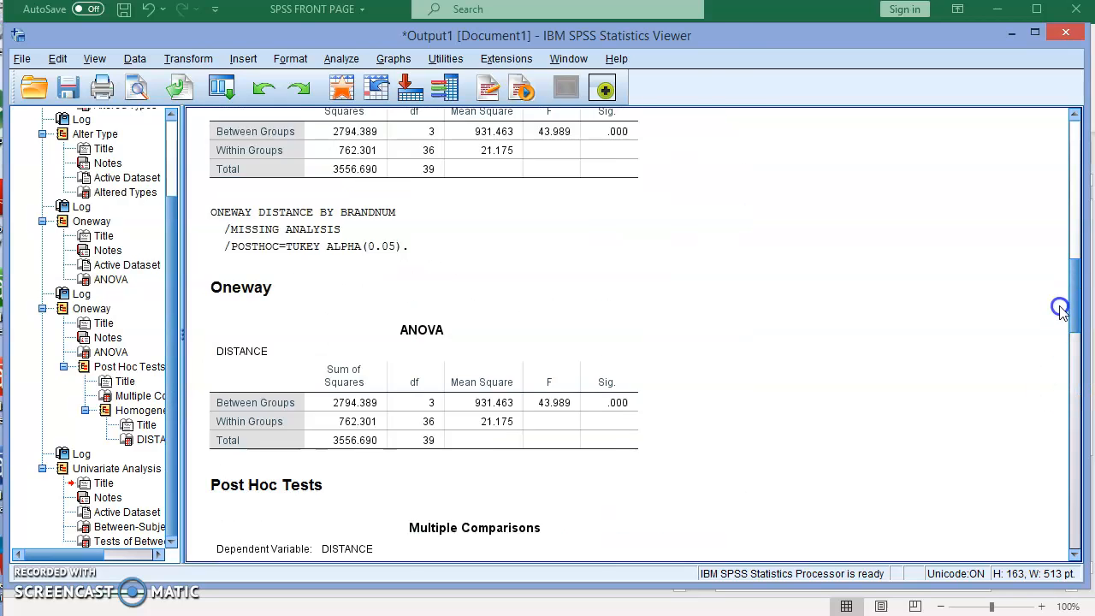